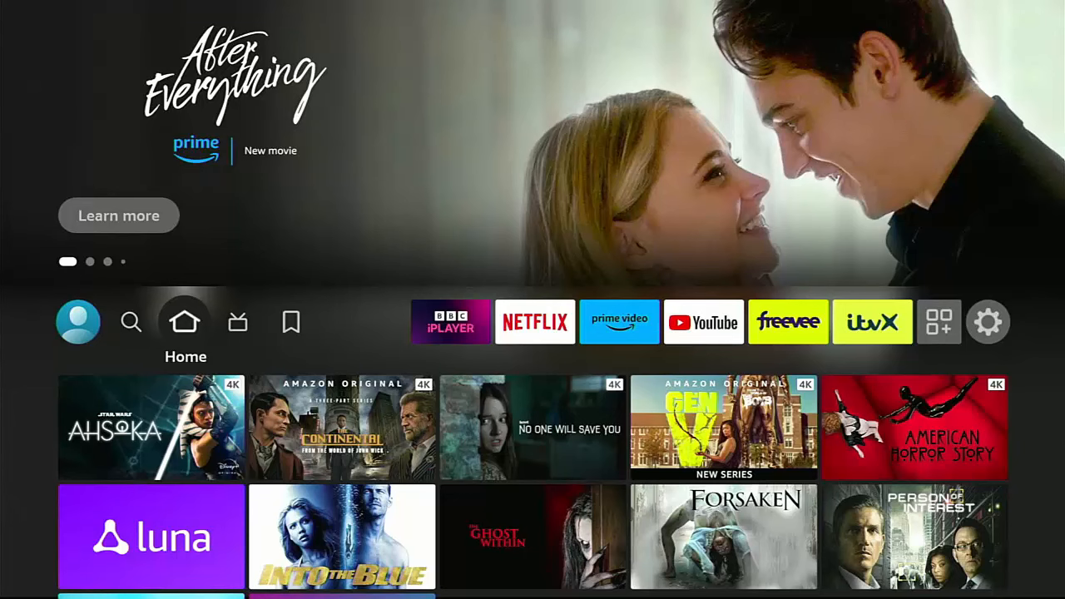
- Search Find for 'Do', then download and install the Downloader app and dismiss the notice
{"action": "left_click", "coordinate": [131, 322]}
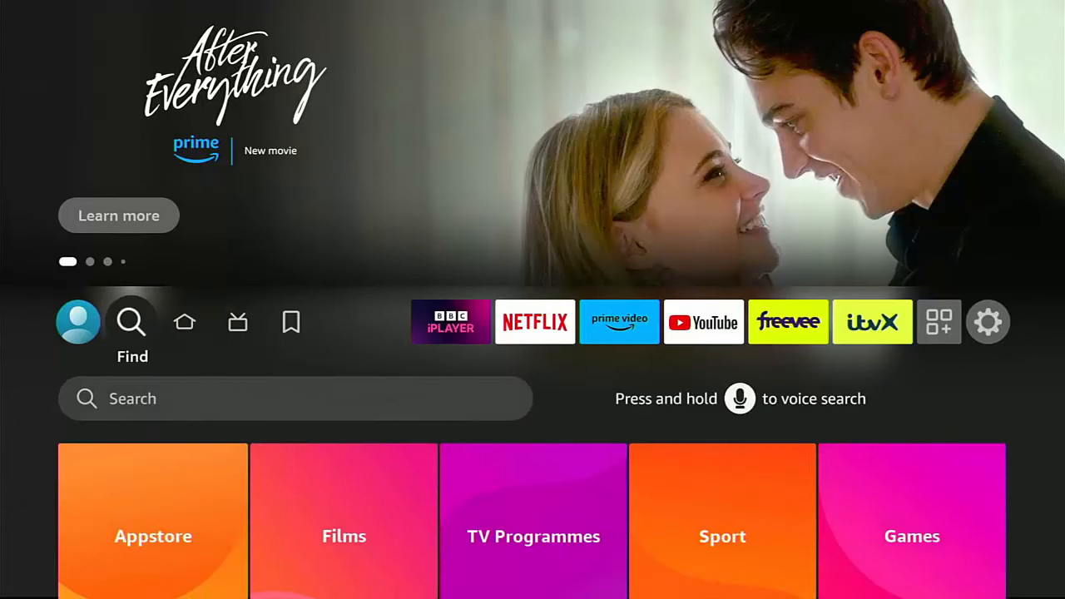
{"action": "scroll", "scroll_direction": "down", "scroll_amount": 3}
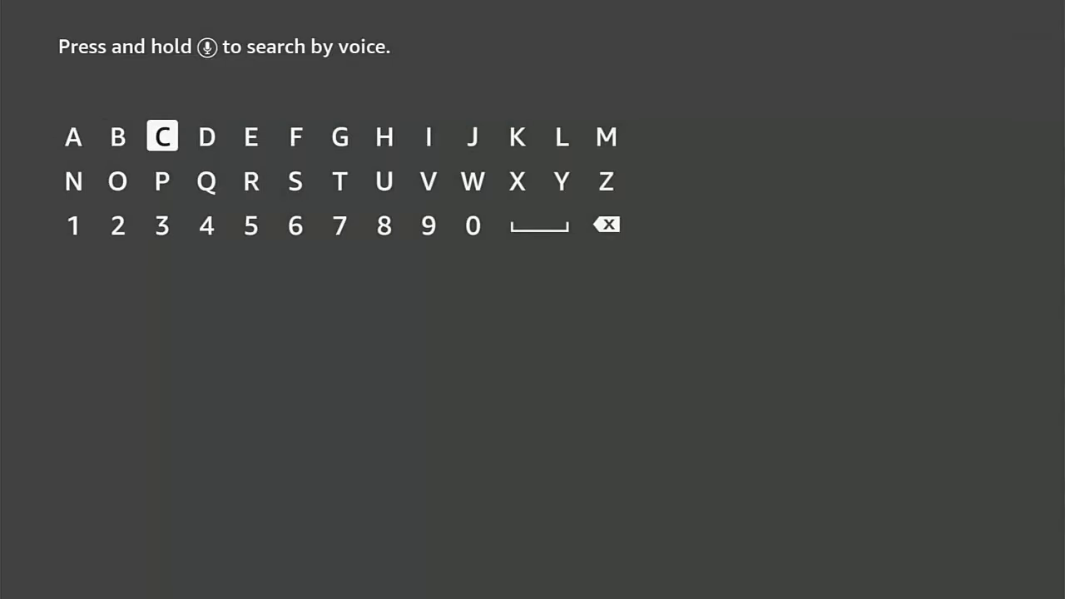
{"action": "left_click", "coordinate": [117, 181]}
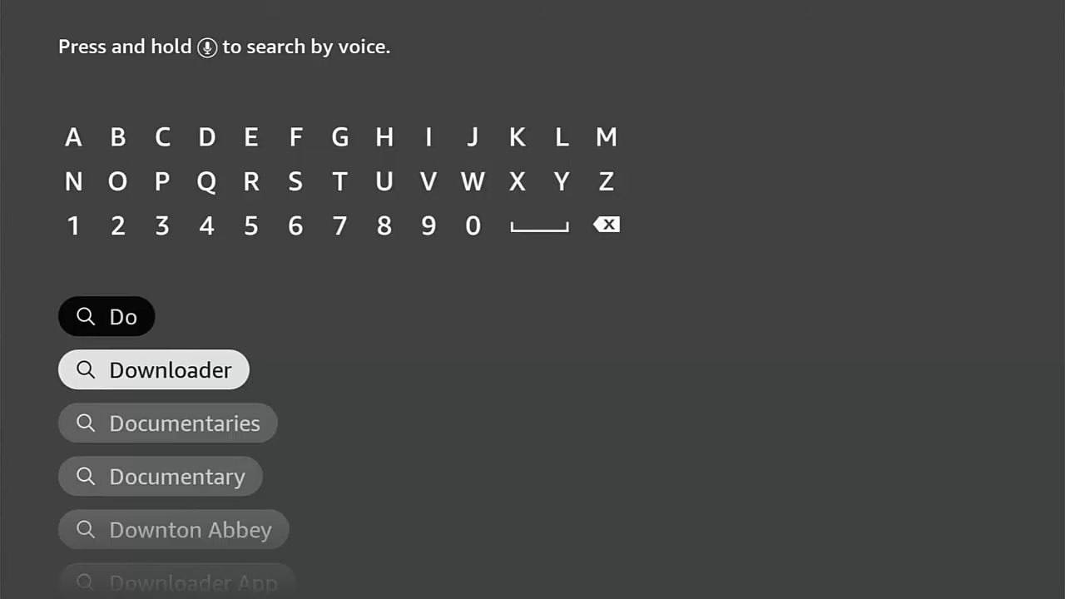
{"action": "left_click", "coordinate": [153, 369]}
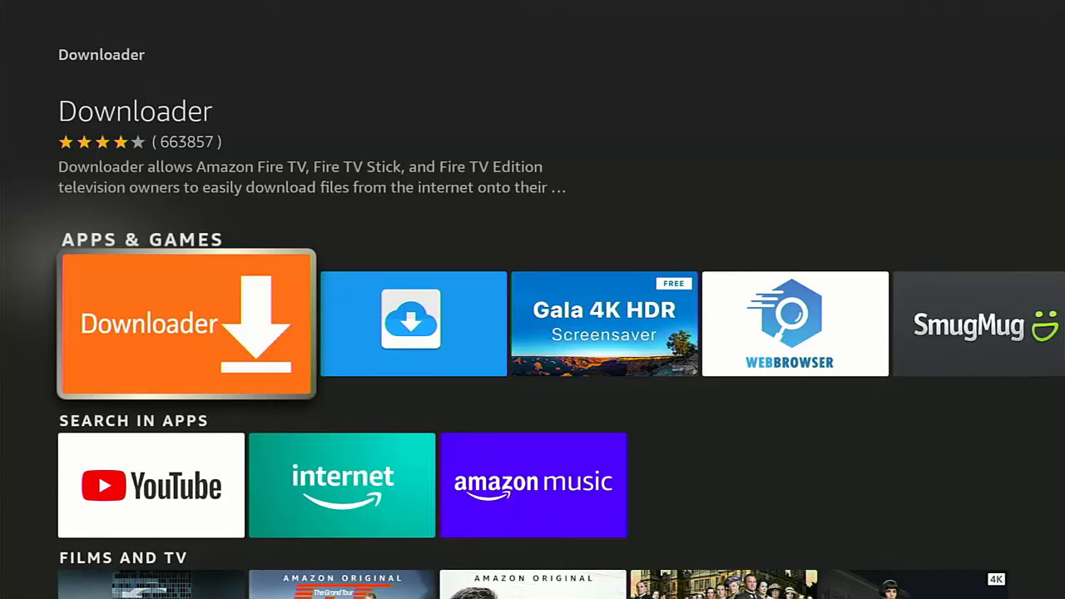
{"action": "left_click", "coordinate": [185, 324]}
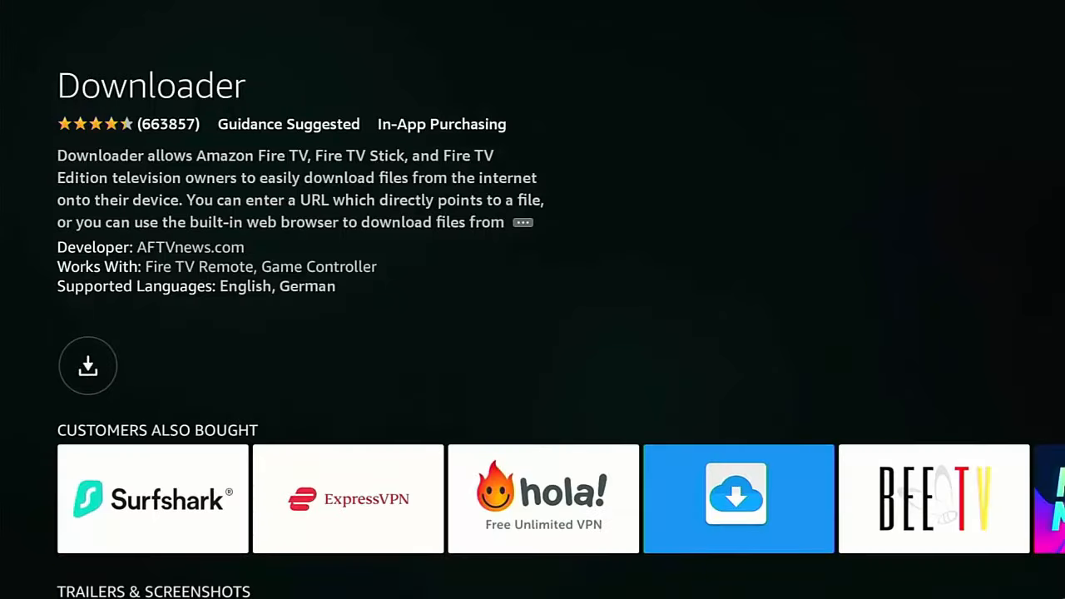
{"action": "left_click", "coordinate": [88, 365]}
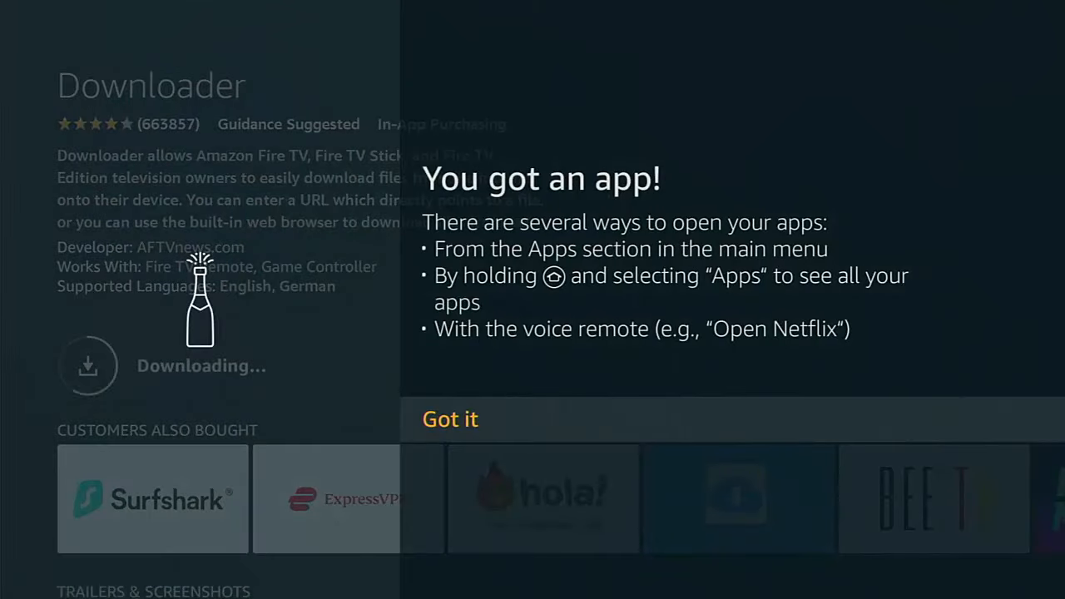
{"action": "left_click", "coordinate": [450, 419]}
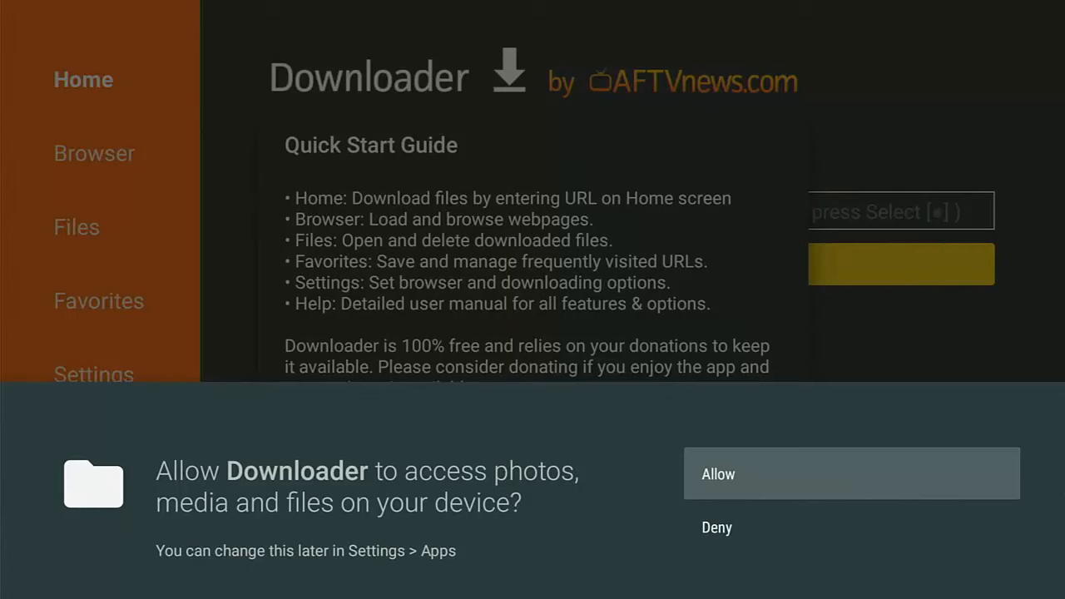
- Allow Downloader file access, dismiss its Quick Start Guide, and go back home
{"action": "left_click", "coordinate": [851, 474]}
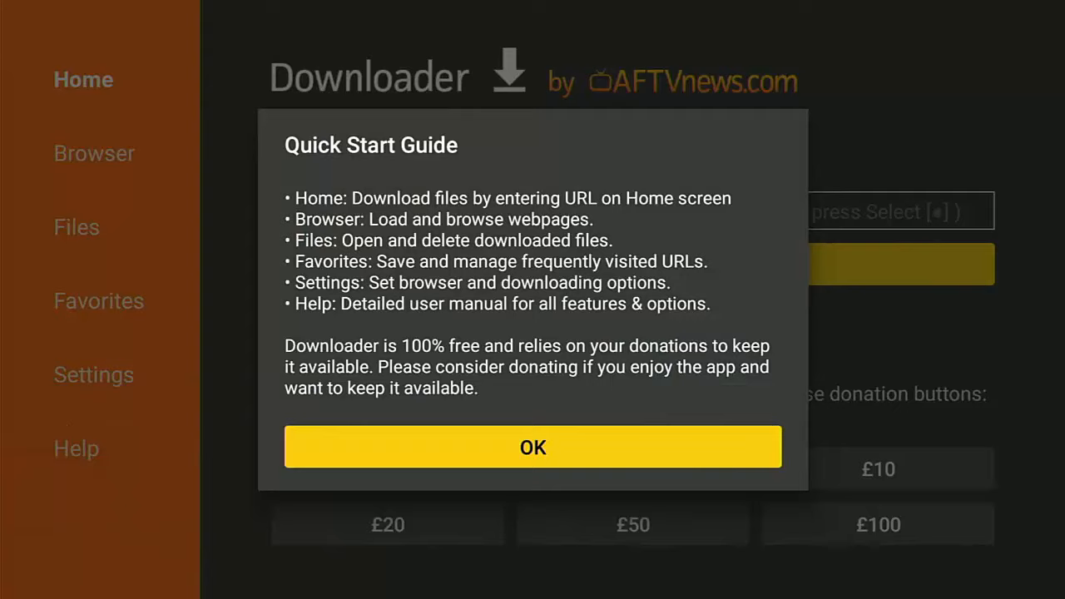
{"action": "left_click", "coordinate": [533, 447]}
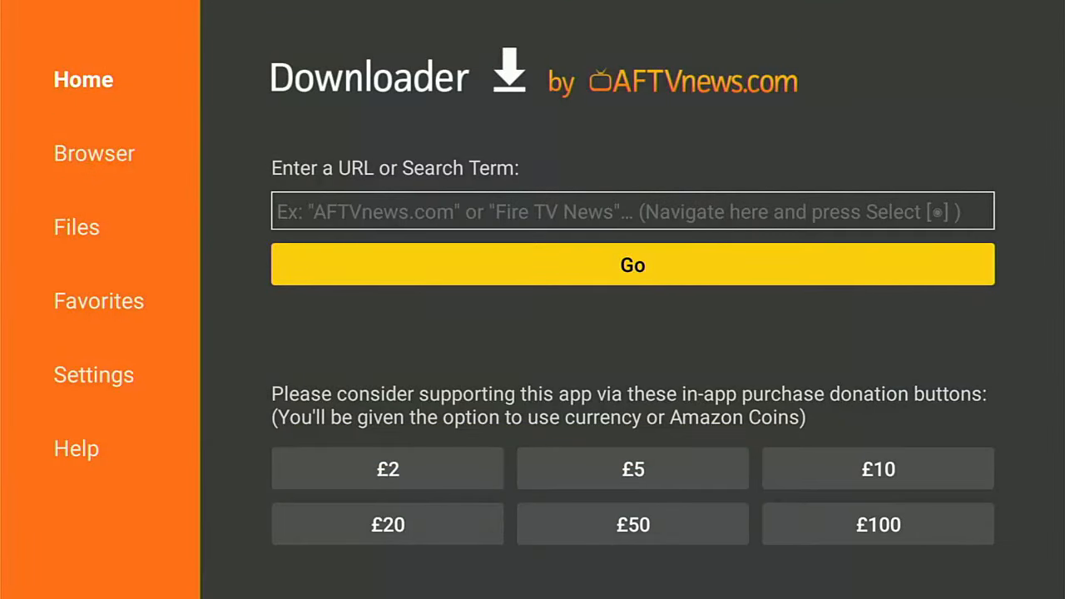
{"action": "key", "text": "Back"}
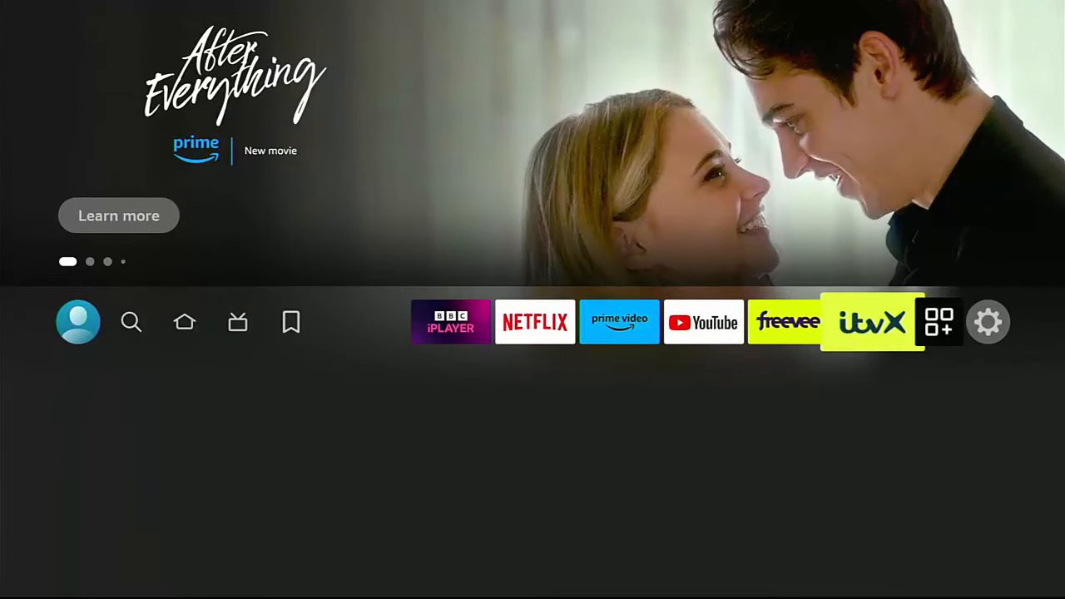
- Open Settings from the home screen's gear icon to reach My Fire TV
{"action": "left_click", "coordinate": [988, 322]}
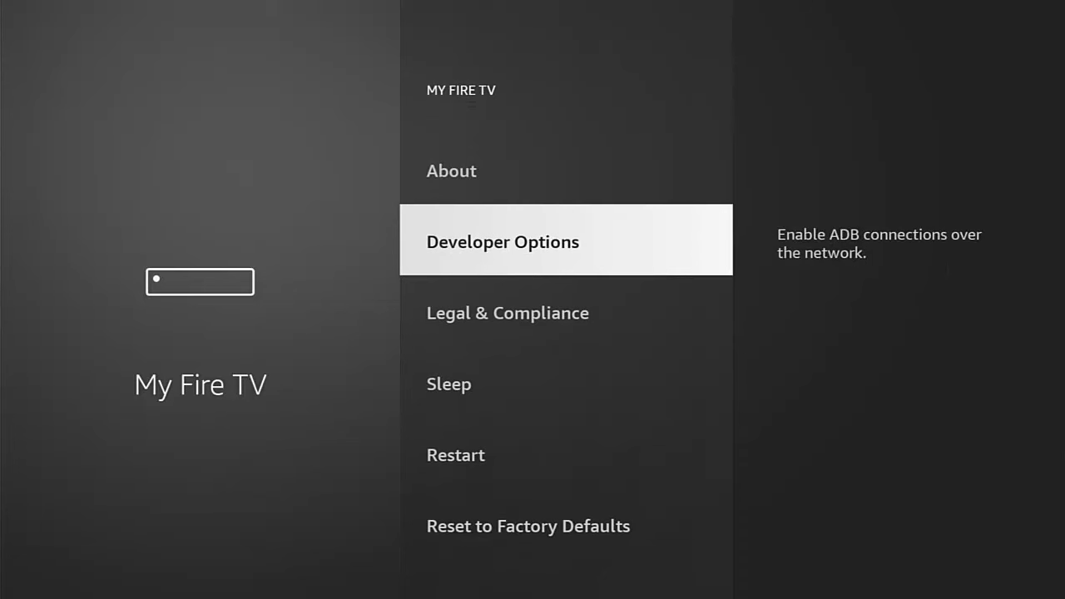
- Switch Apps from Unknown Sources ON in Developer Options
{"action": "left_click", "coordinate": [503, 241]}
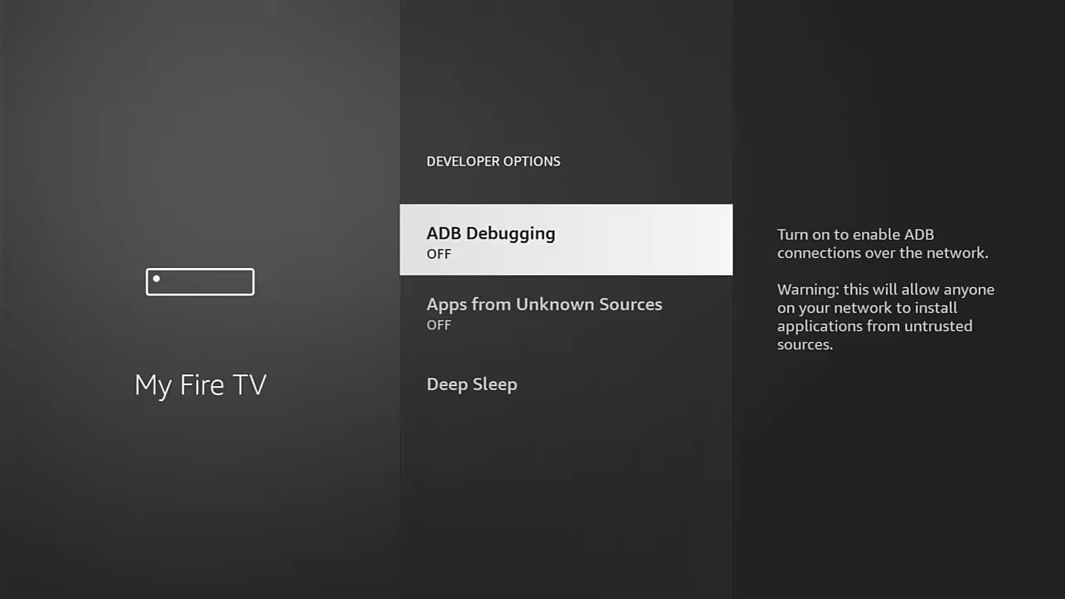
{"action": "key", "text": "Down"}
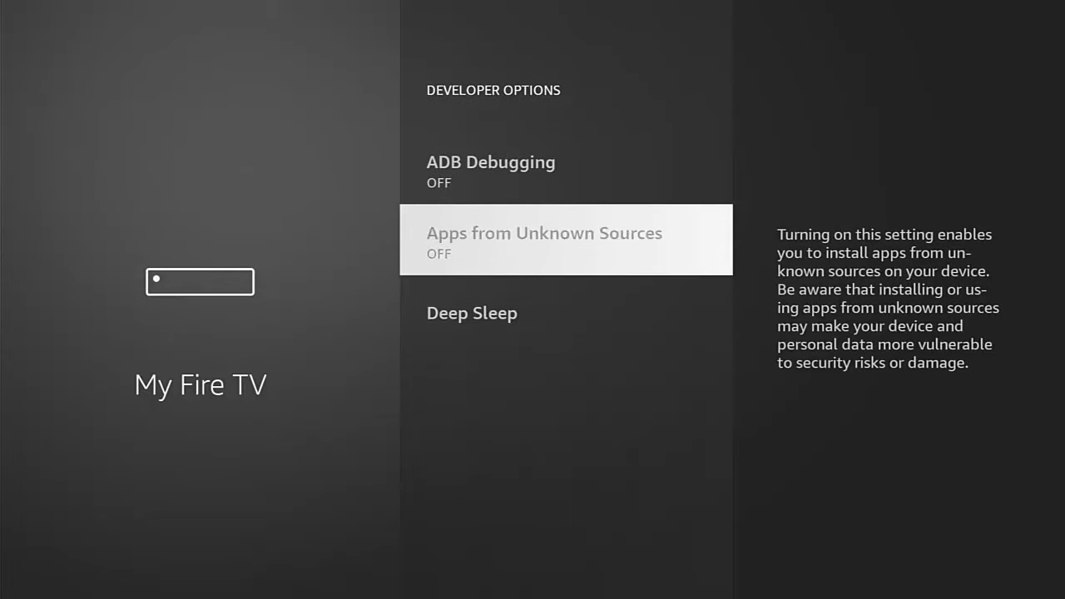
{"action": "left_click", "coordinate": [565, 239]}
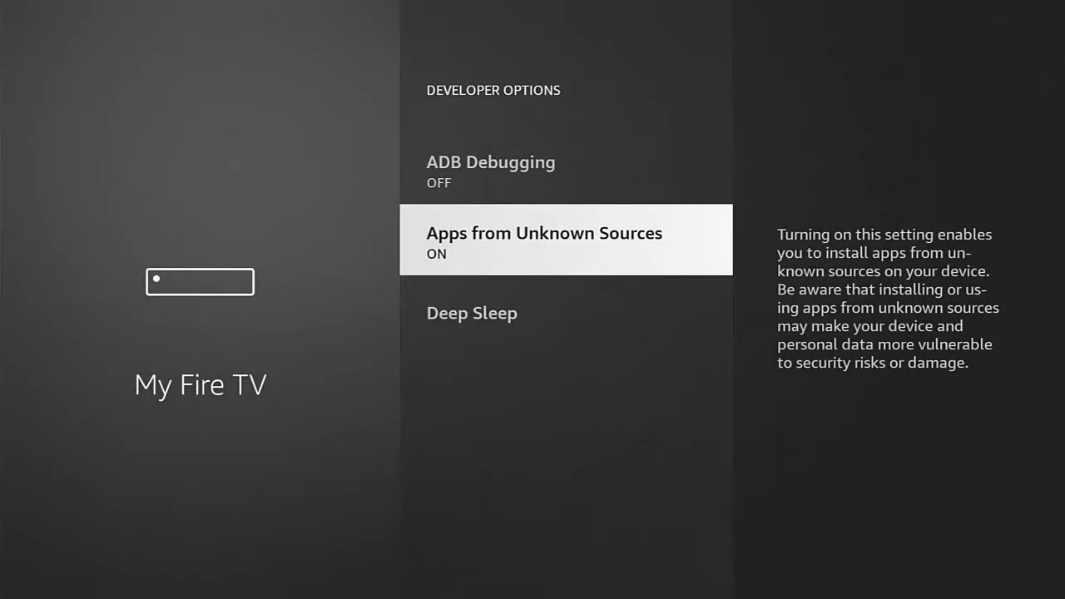
- Review the Install Unknown Apps list, change Downloader's permission, and return home
{"action": "left_click", "coordinate": [565, 239]}
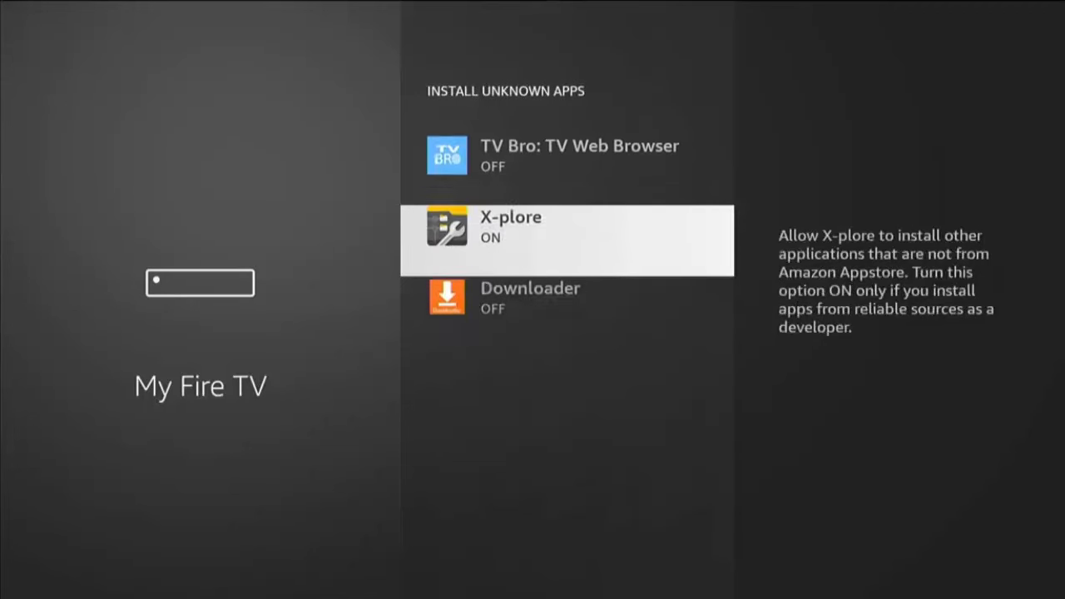
{"action": "scroll", "scroll_direction": "down", "scroll_amount": 3}
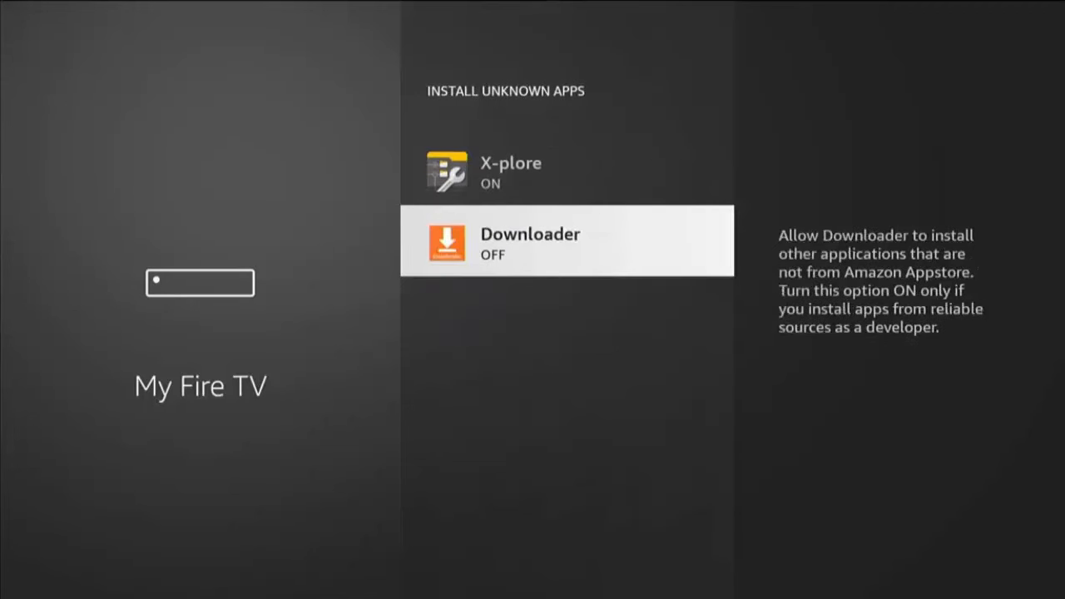
{"action": "left_click", "coordinate": [566, 241]}
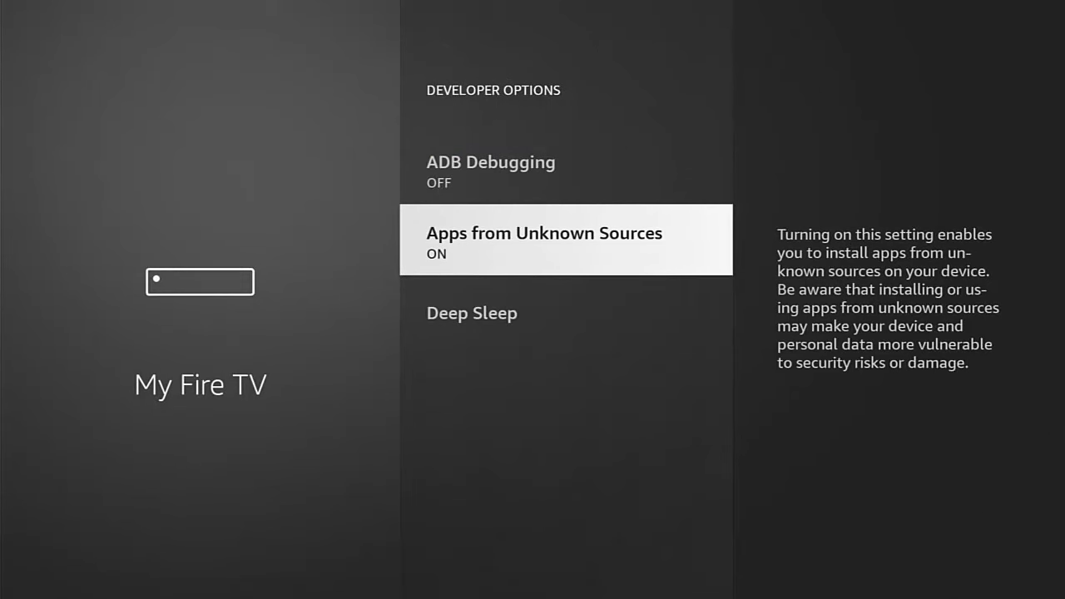
{"action": "key", "text": "Up"}
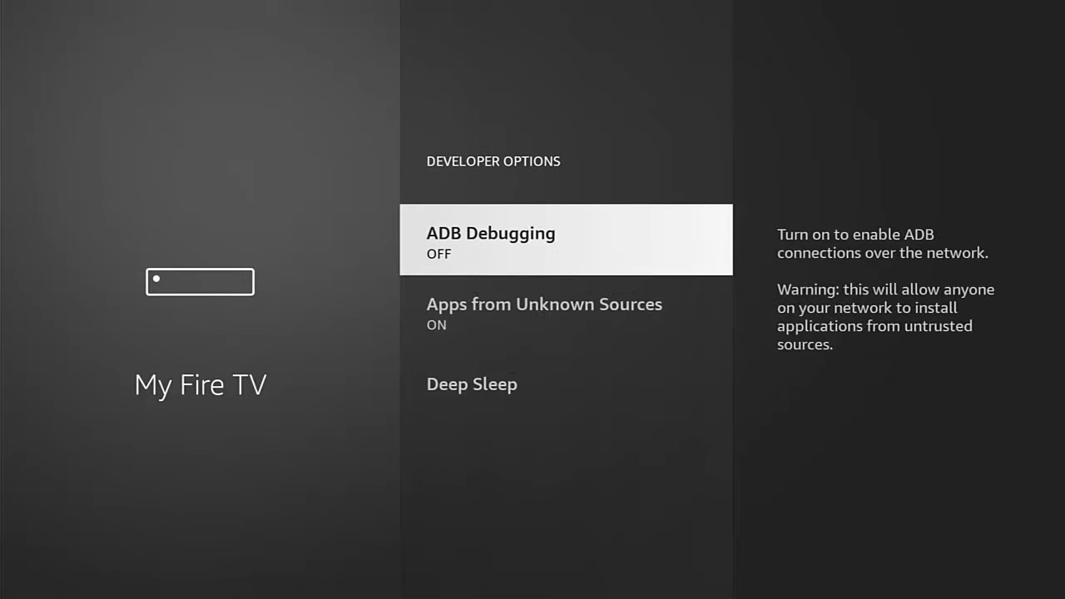
{"action": "left_click", "coordinate": [565, 240]}
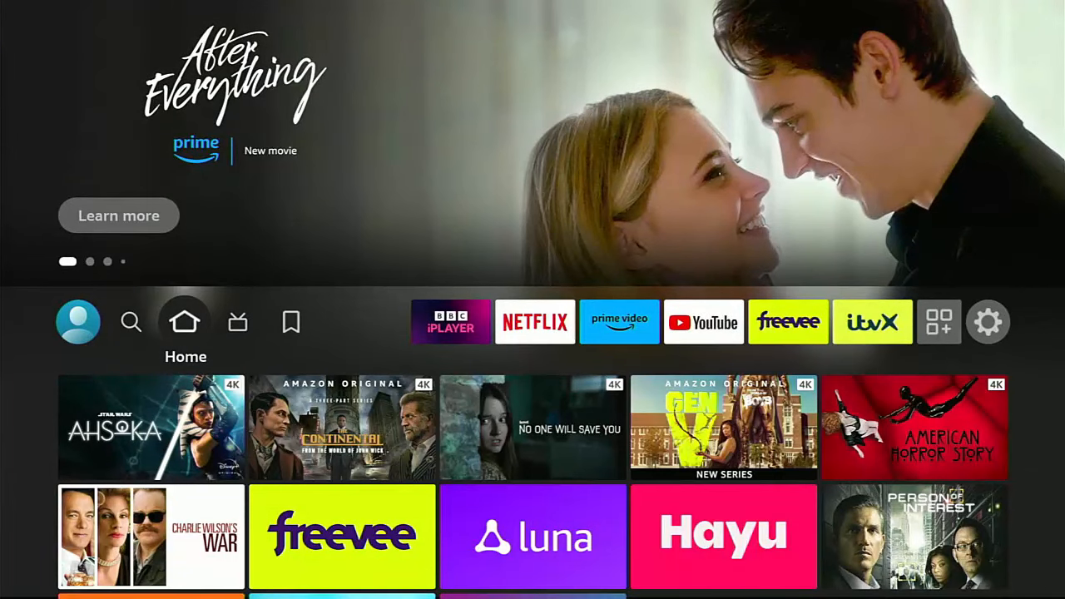
{"action": "left_click", "coordinate": [131, 321]}
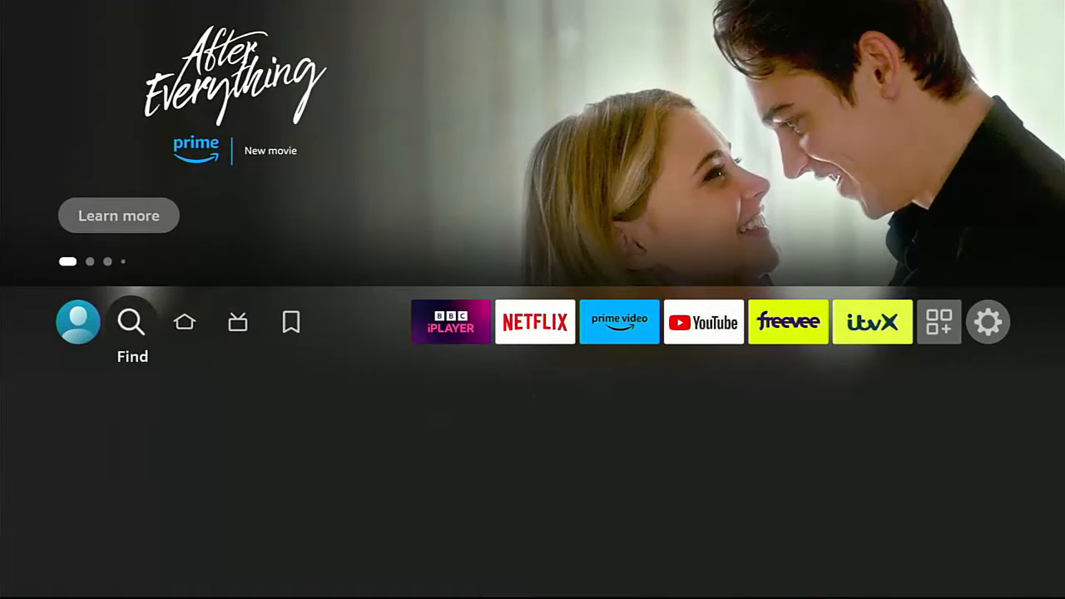
{"action": "left_click", "coordinate": [131, 322]}
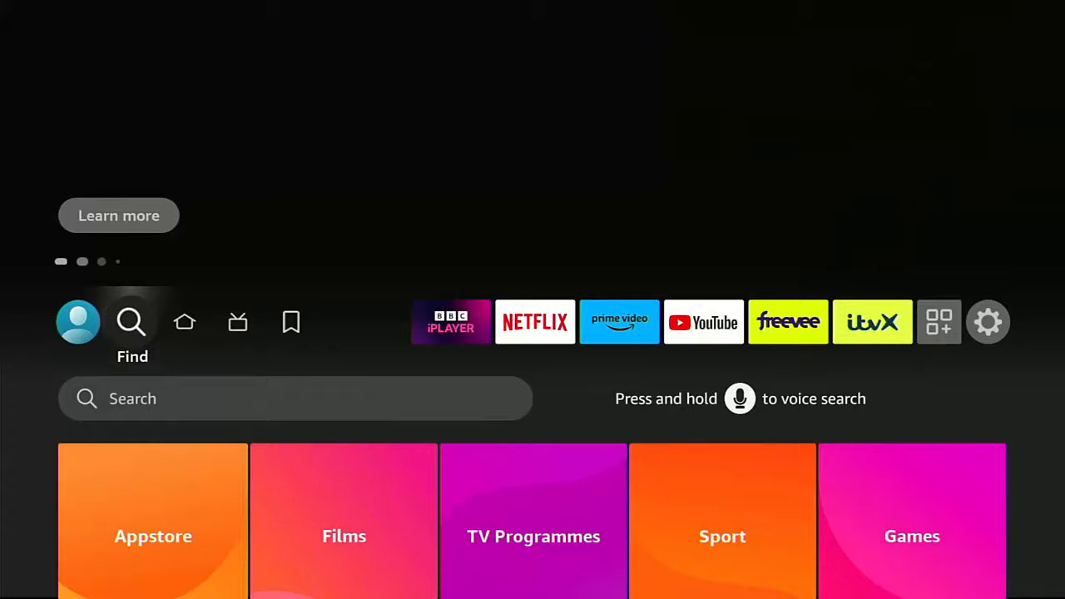
{"action": "left_click", "coordinate": [294, 398]}
{"action": "type", "text": "De"}
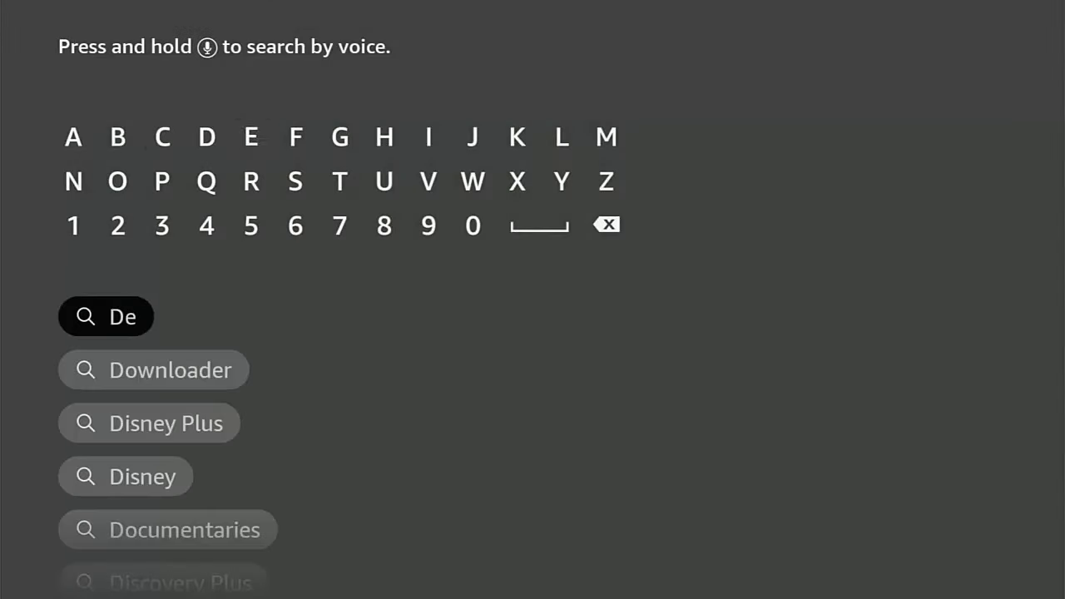
{"action": "left_click", "coordinate": [295, 137]}
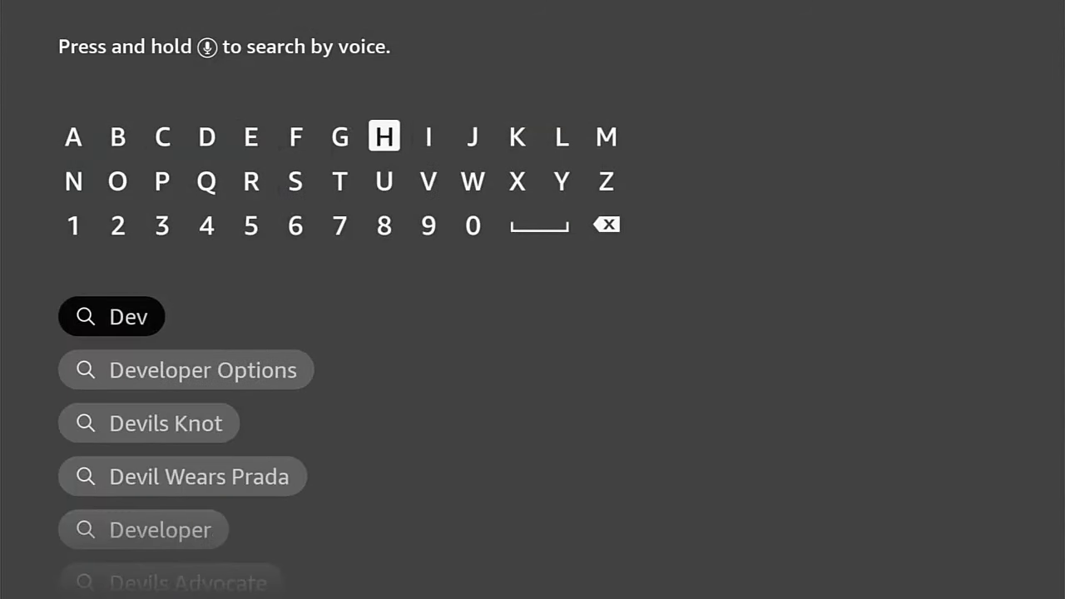
{"action": "left_click", "coordinate": [251, 136]}
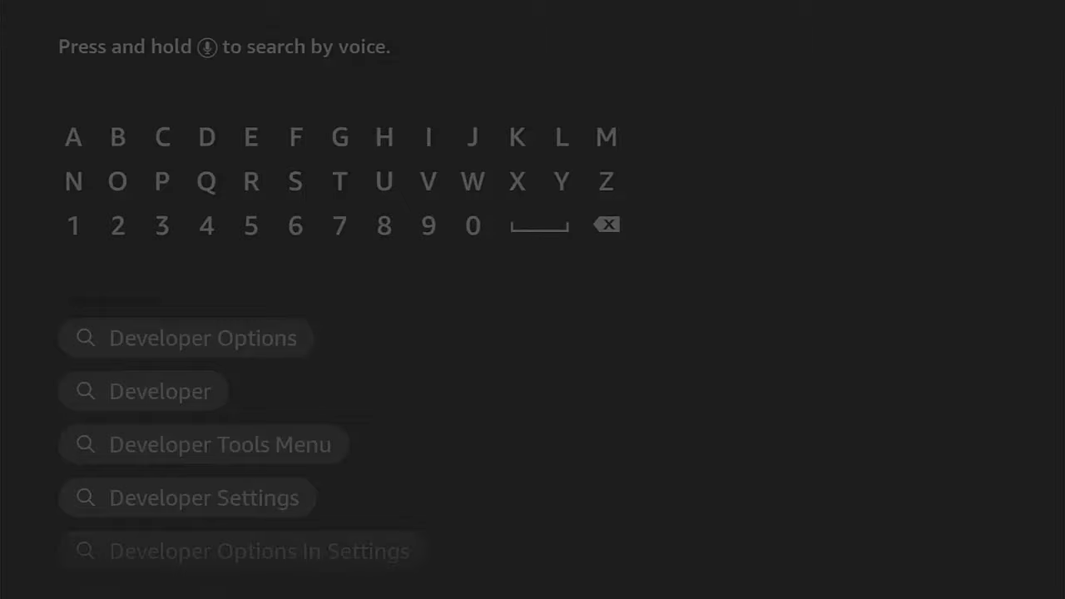
{"action": "left_click", "coordinate": [220, 443]}
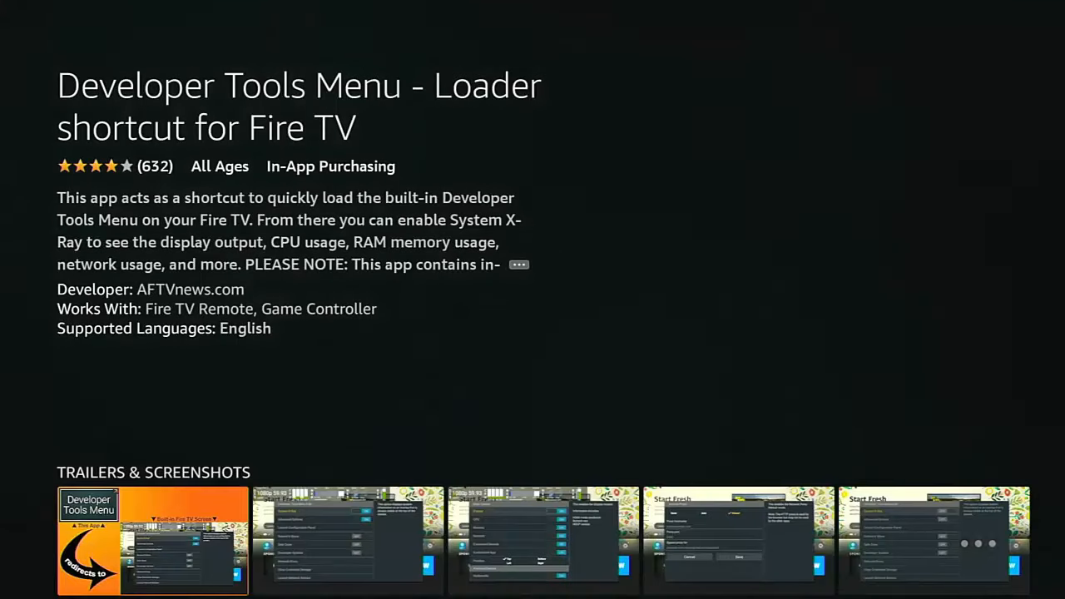
{"action": "left_click", "coordinate": [87, 408]}
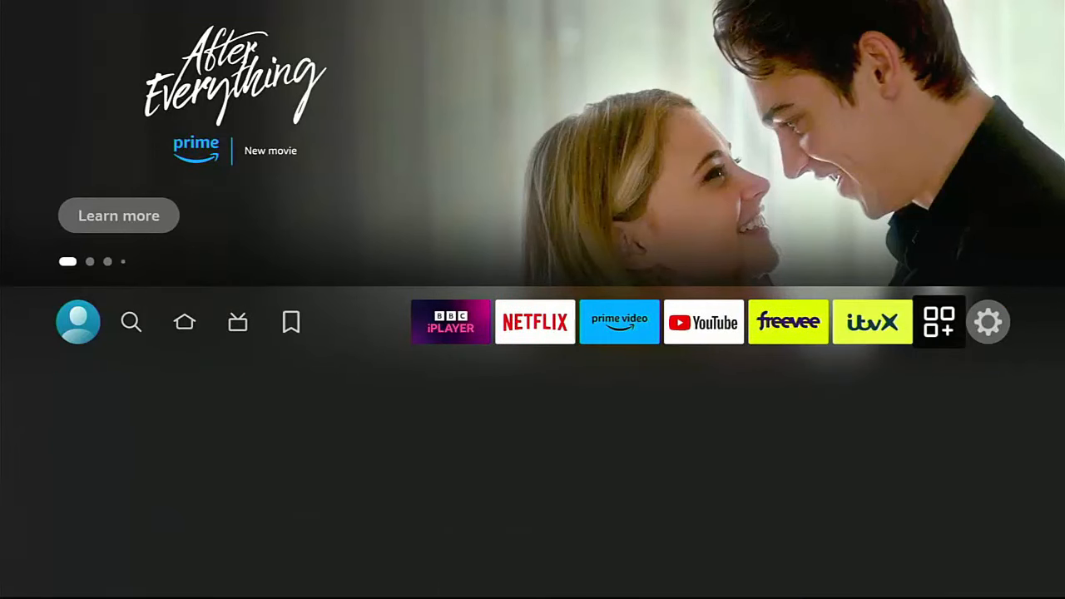
- Launch Downloader and enter code 21203 to load go.aftvnews.com/21203
{"action": "left_click", "coordinate": [938, 322]}
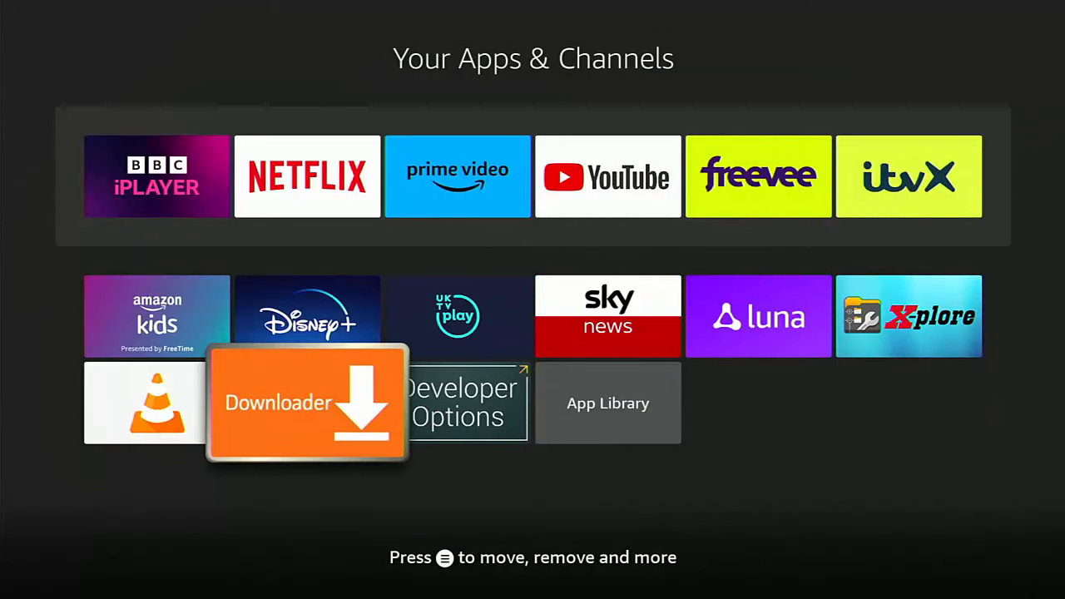
{"action": "left_click", "coordinate": [307, 402]}
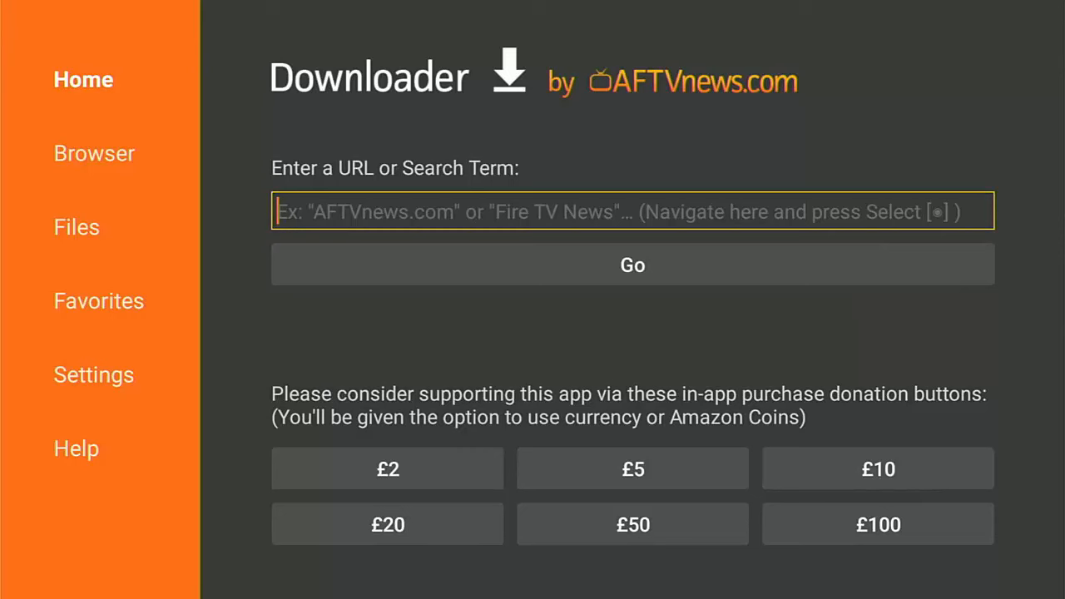
{"action": "left_click", "coordinate": [632, 211]}
{"action": "type", "text": "212"}
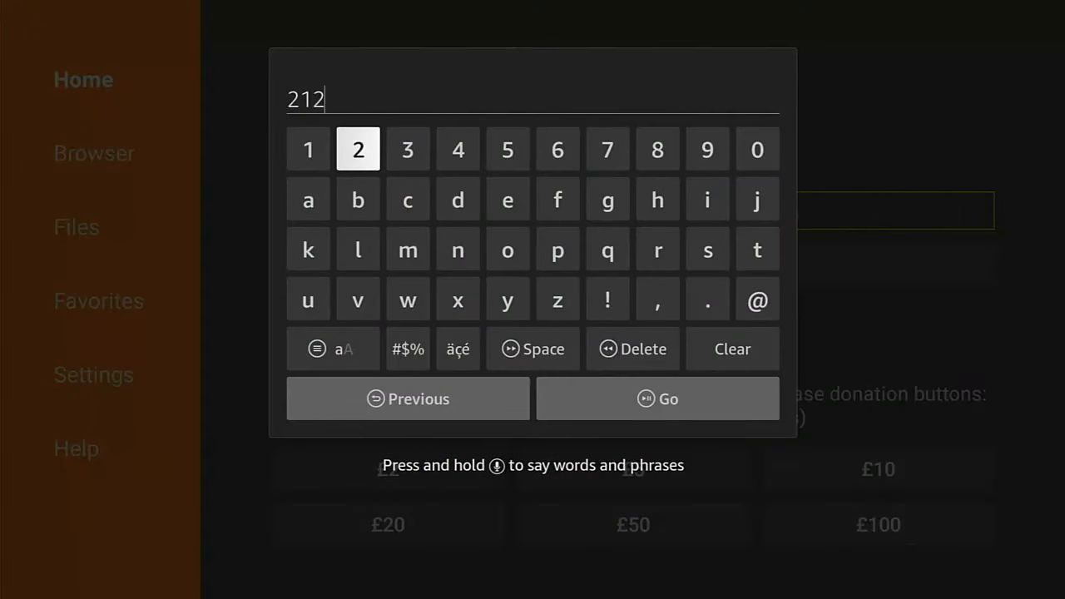
{"action": "left_click", "coordinate": [757, 149]}
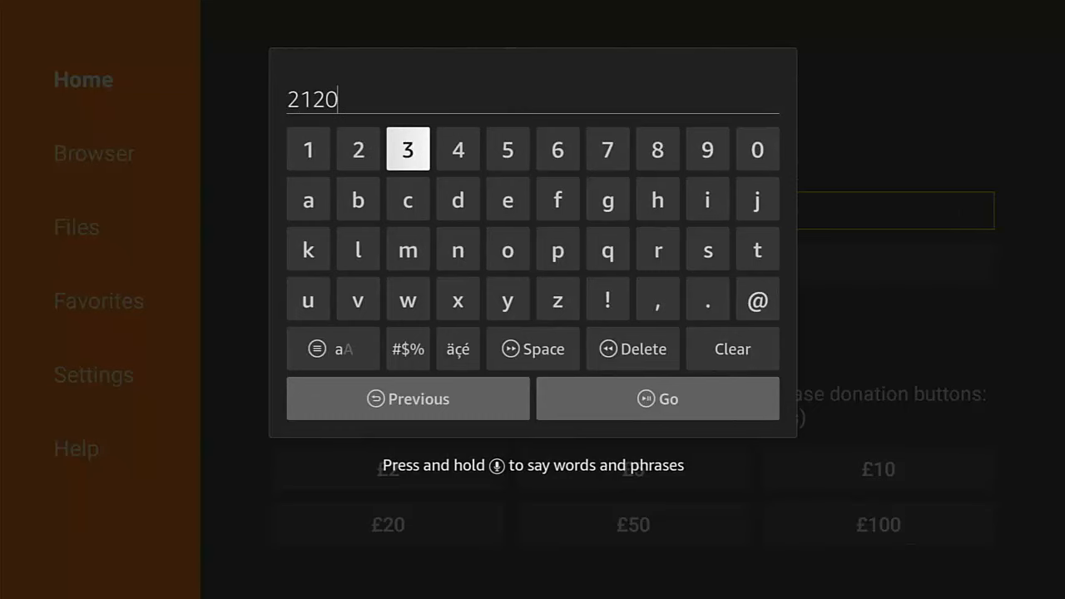
{"action": "left_click", "coordinate": [408, 149]}
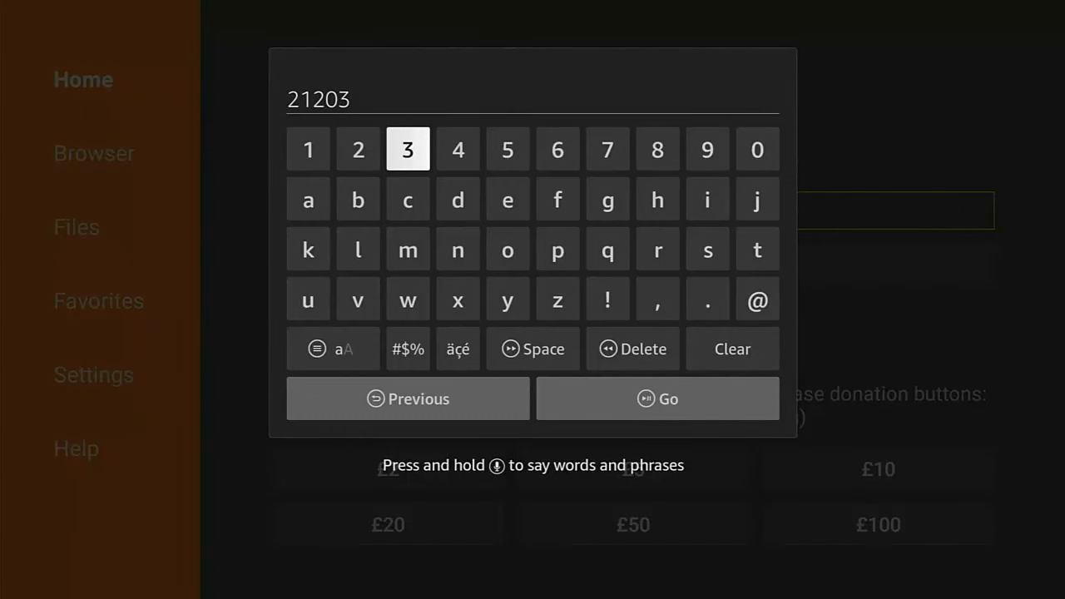
{"action": "left_click", "coordinate": [657, 399]}
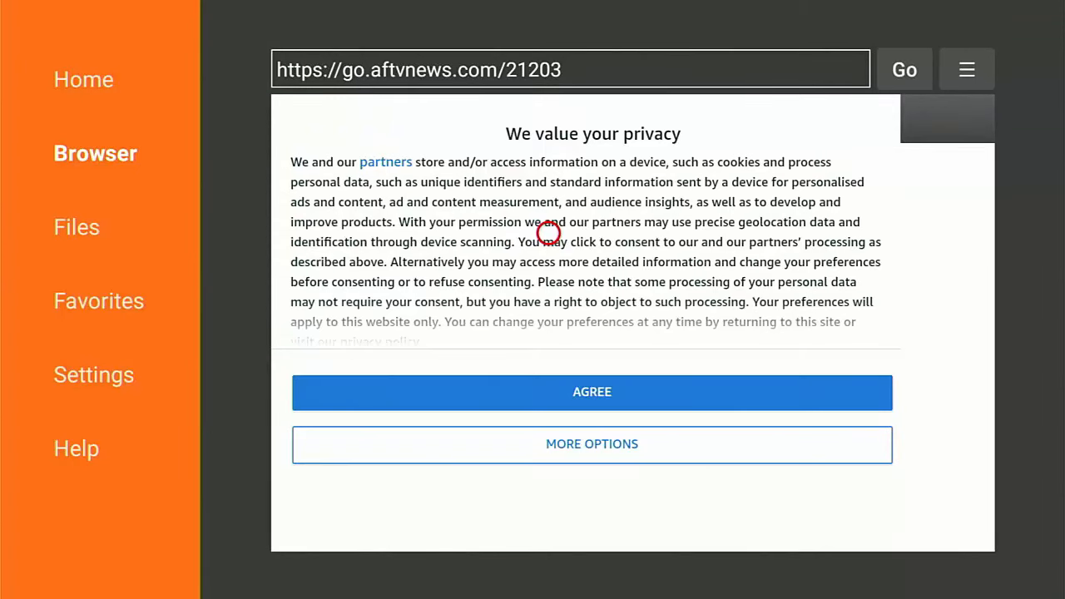
- Agree to consent, install Remote ADB Shell 1.6.5, delete its installer, and return home
{"action": "left_click", "coordinate": [591, 391]}
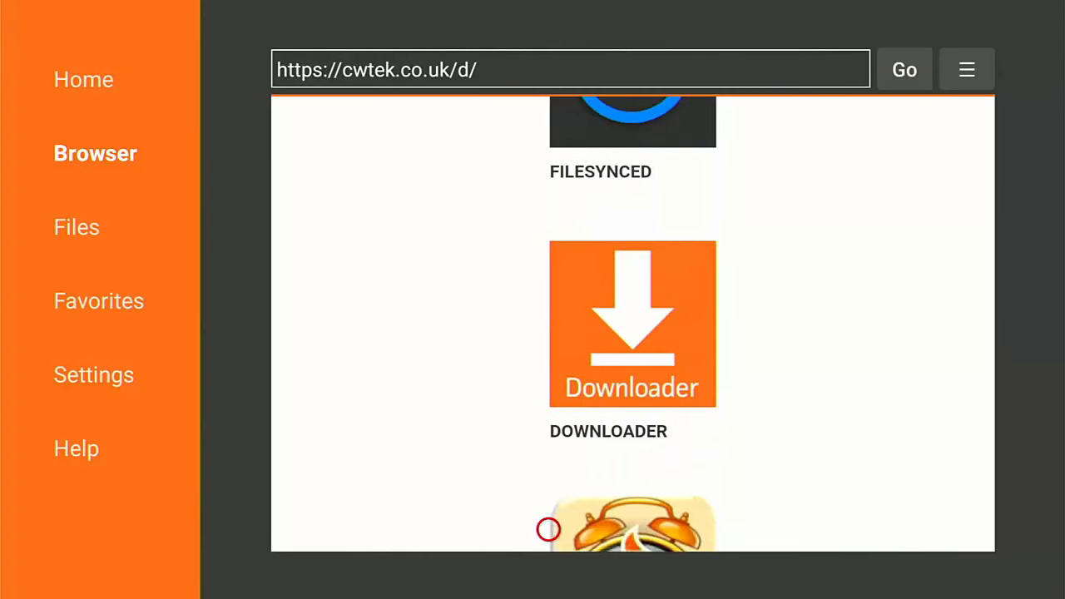
{"action": "scroll", "scroll_direction": "down", "scroll_amount": 3}
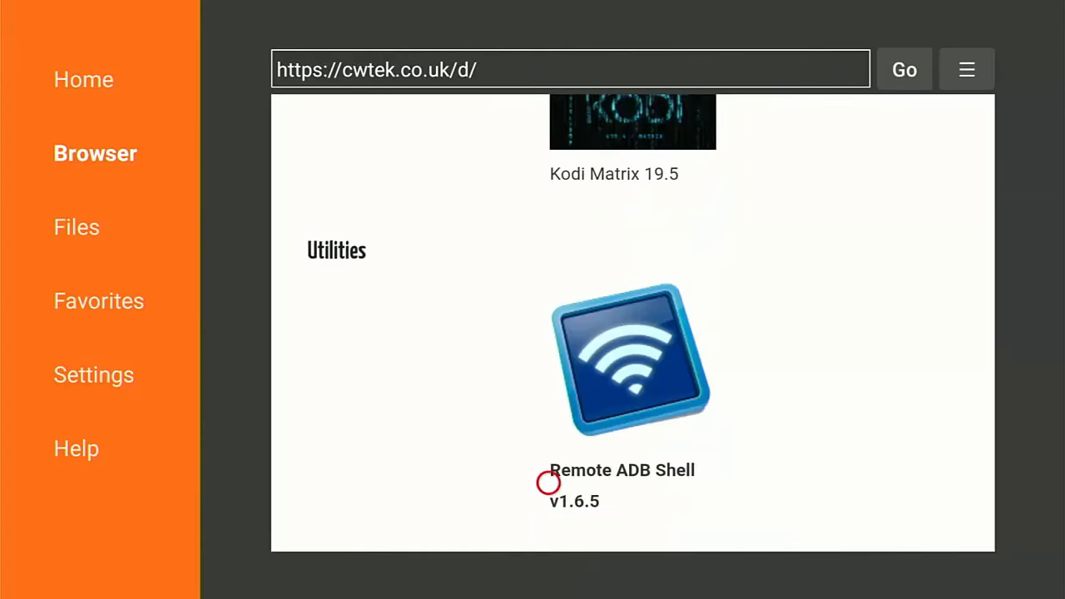
{"action": "mouse_move", "coordinate": [657, 391]}
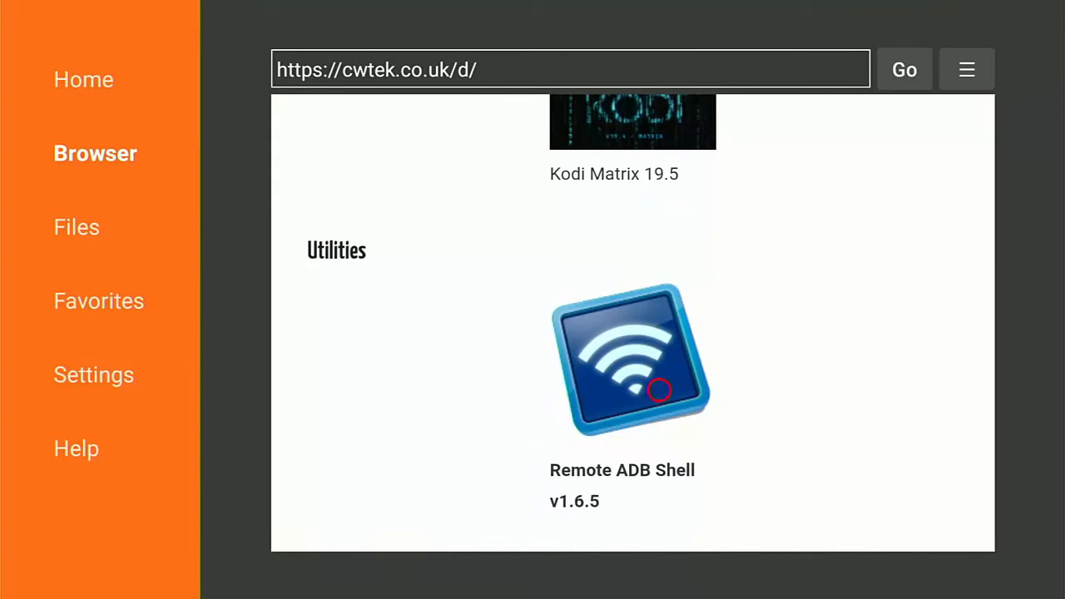
{"action": "mouse_move", "coordinate": [603, 381]}
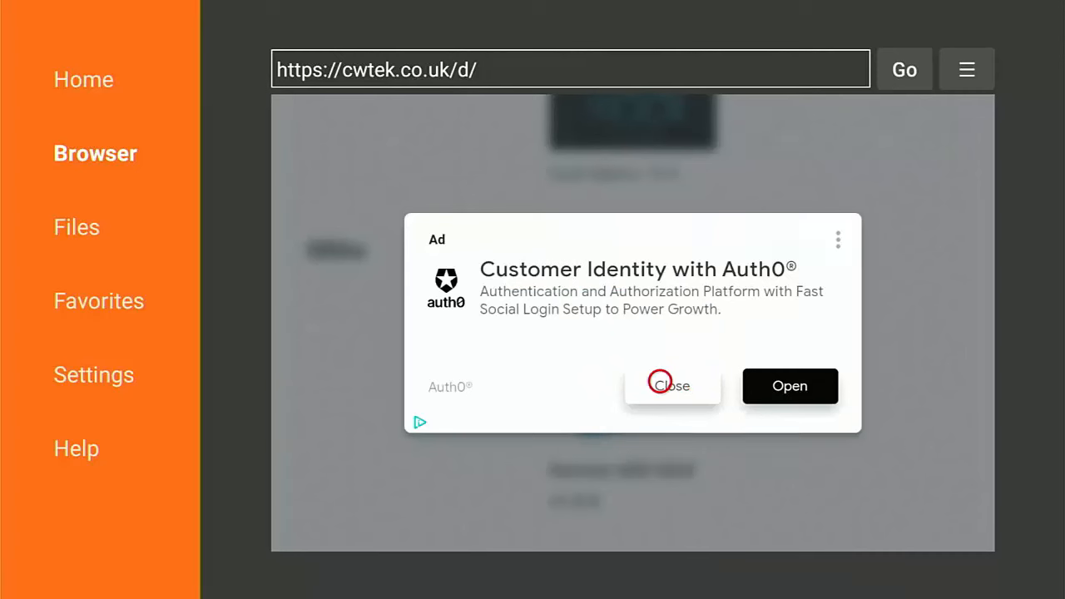
{"action": "left_click", "coordinate": [671, 385]}
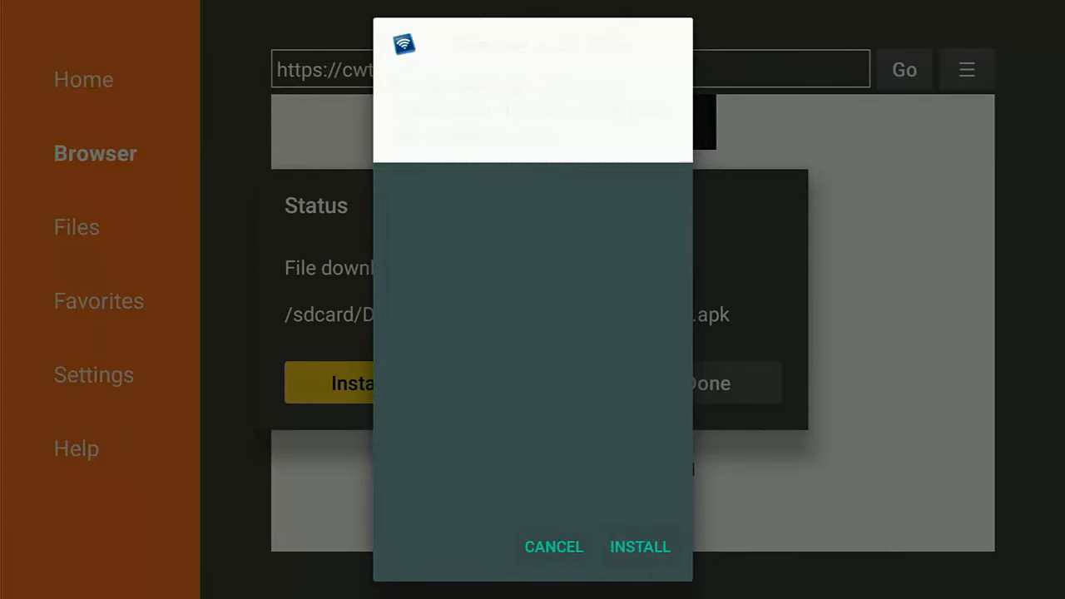
{"action": "left_click", "coordinate": [640, 547]}
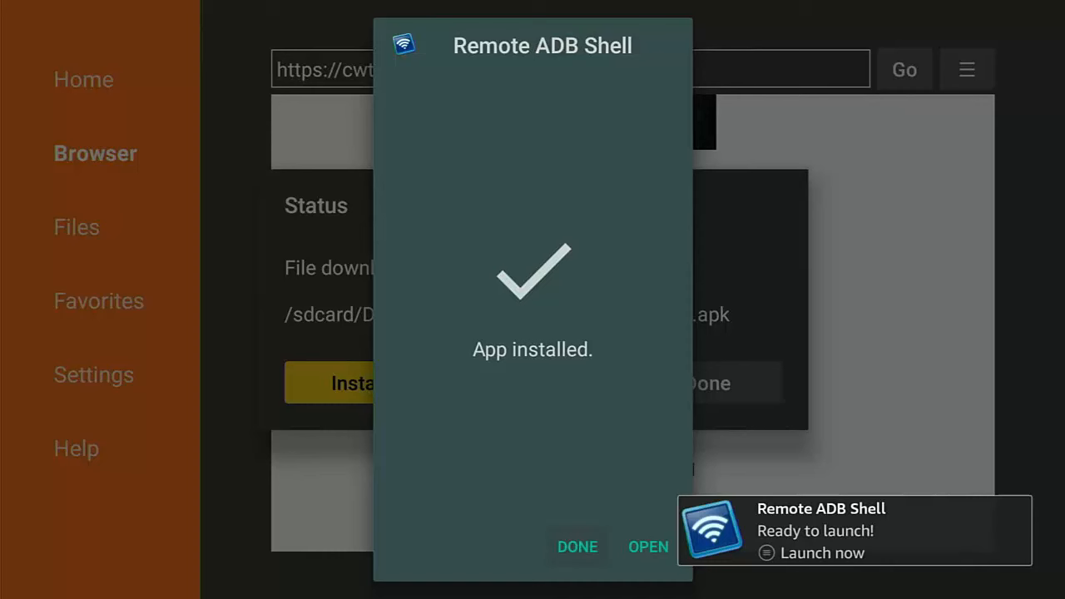
{"action": "left_click", "coordinate": [578, 546]}
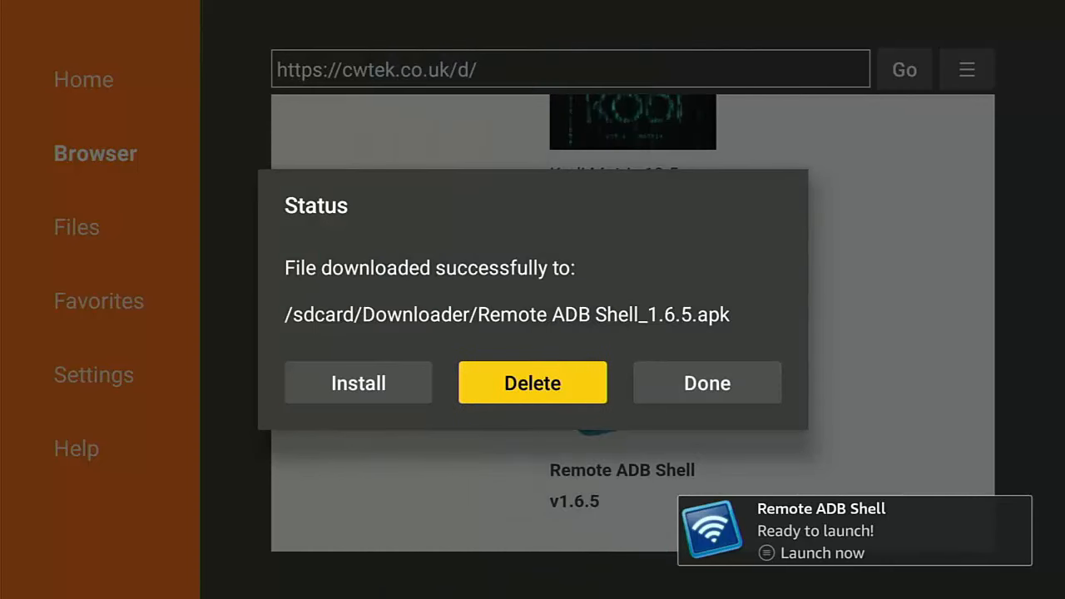
{"action": "left_click", "coordinate": [532, 383]}
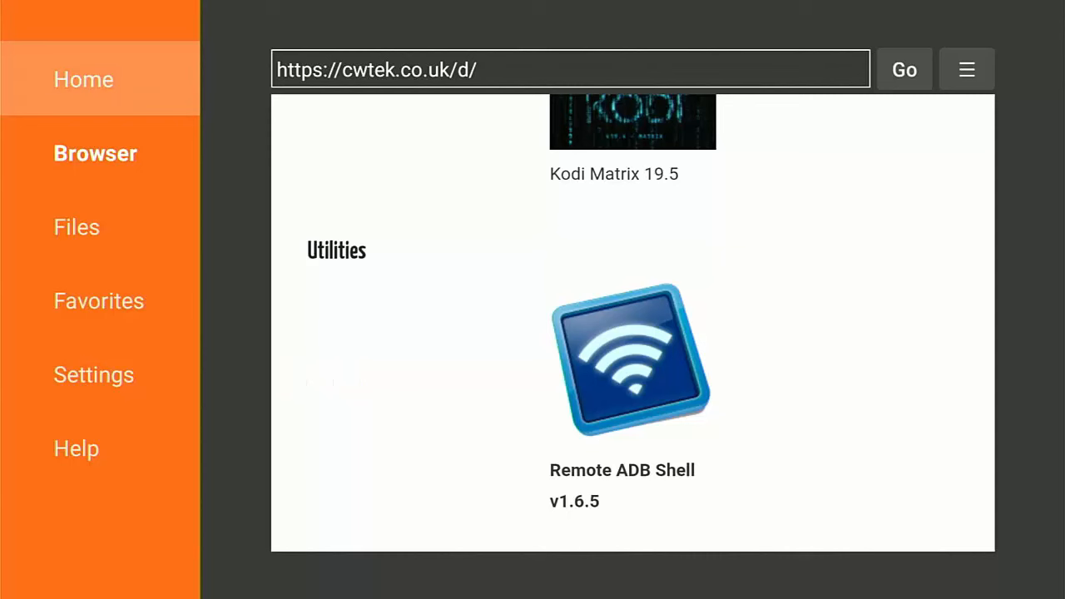
{"action": "left_click", "coordinate": [83, 79]}
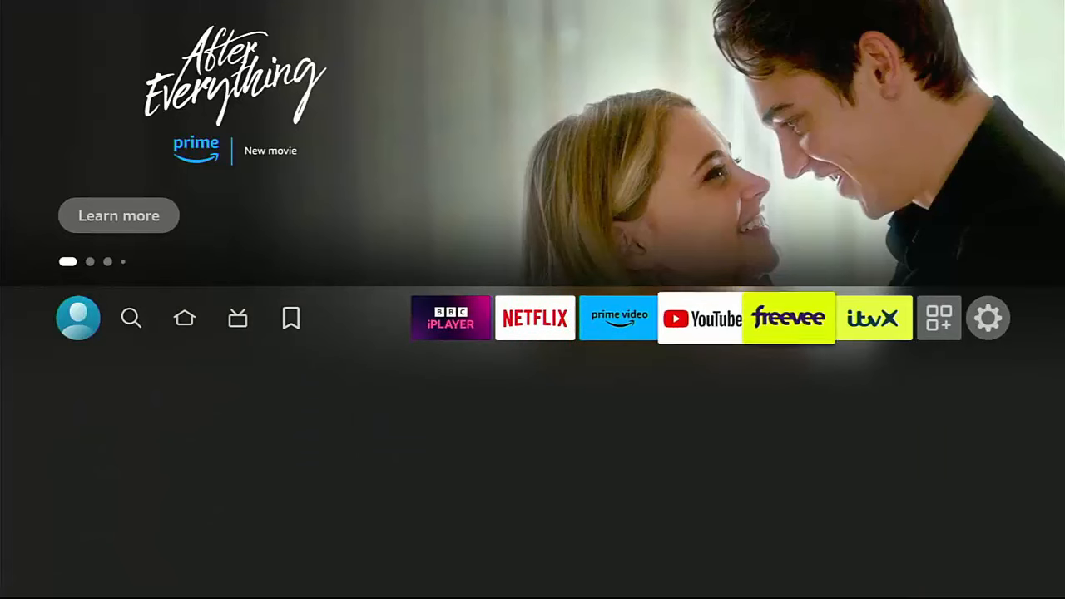
- Restart the Fire TV Stick 4K from Settings > My Fire TV > Restart
{"action": "left_click", "coordinate": [987, 317]}
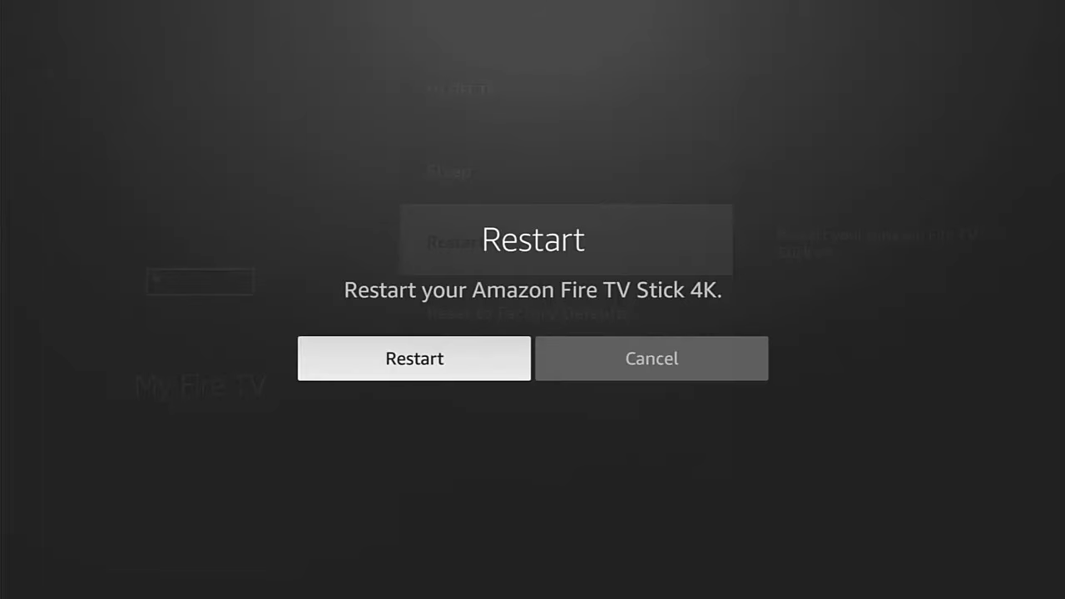
{"action": "left_click", "coordinate": [413, 358]}
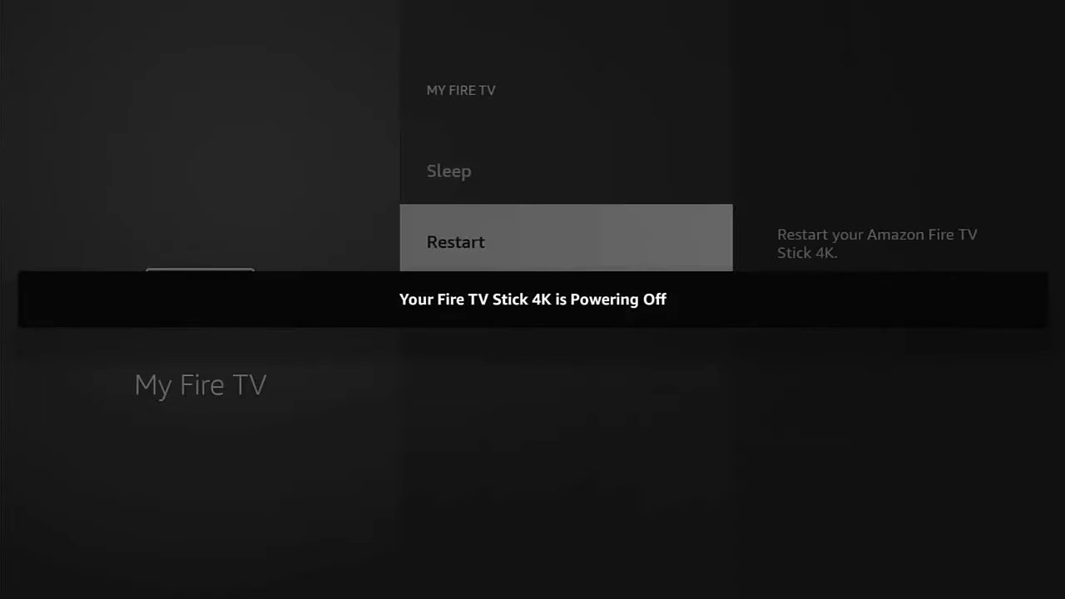
{"action": "left_click", "coordinate": [456, 242]}
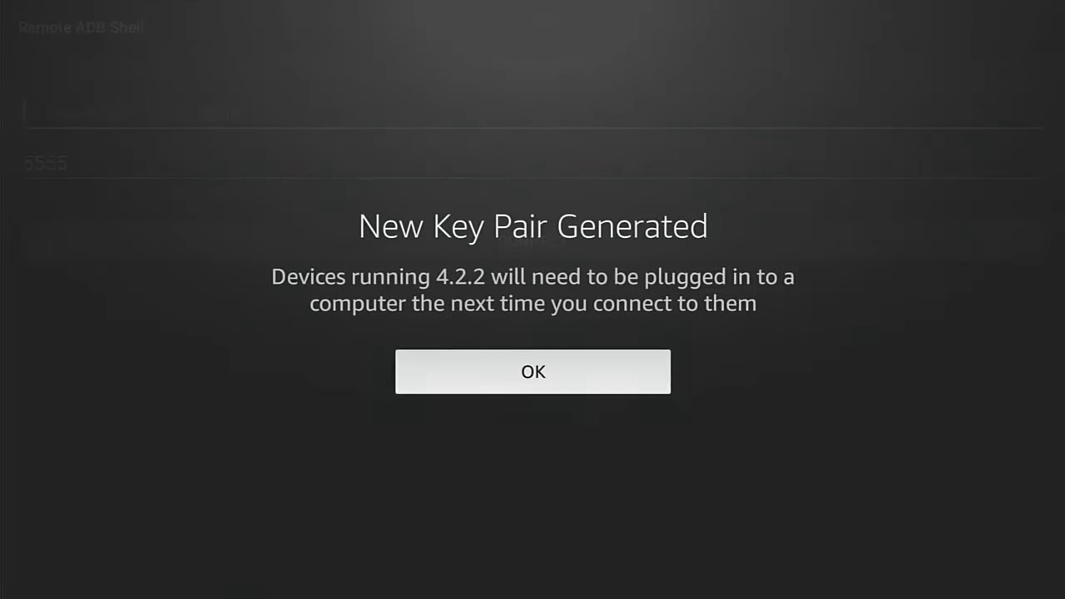
- Dismiss the key pair notice and enter host 127.0.0.1 with port 5555
{"action": "left_click", "coordinate": [532, 371]}
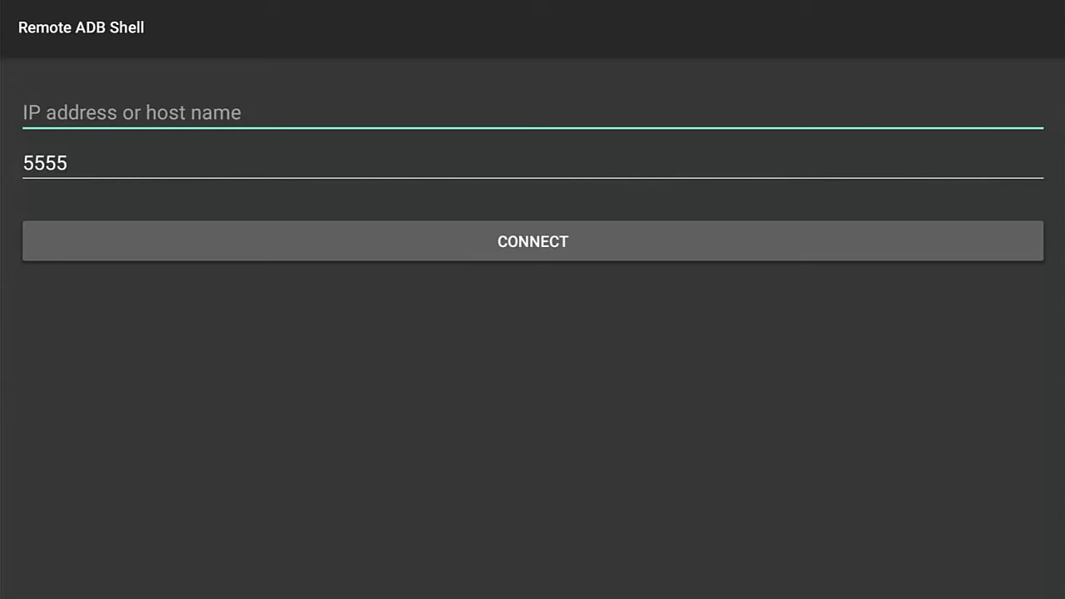
{"action": "left_click", "coordinate": [533, 241]}
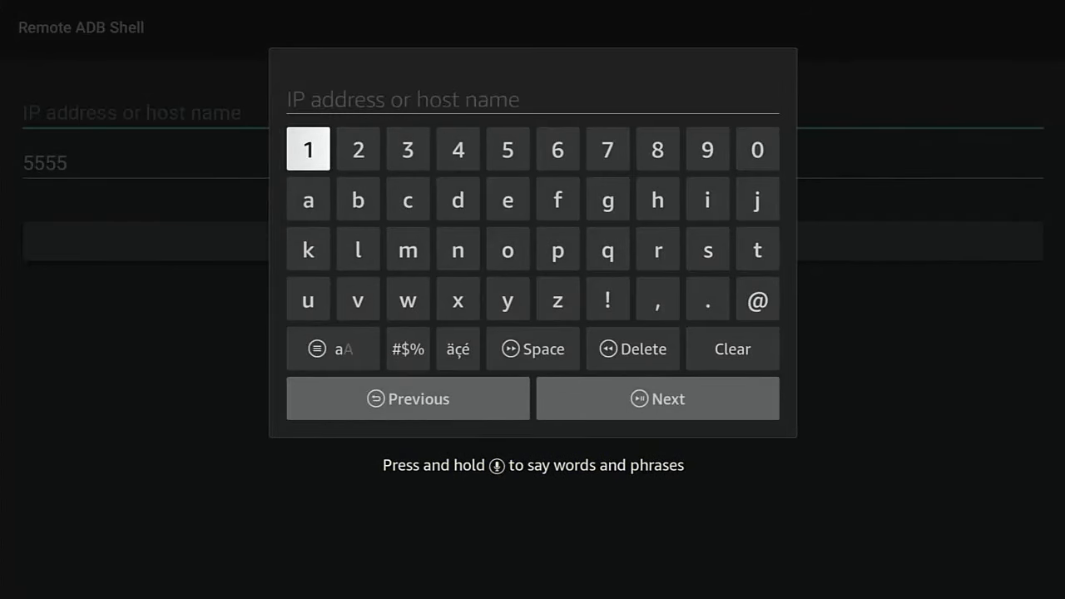
{"action": "left_click", "coordinate": [607, 149]}
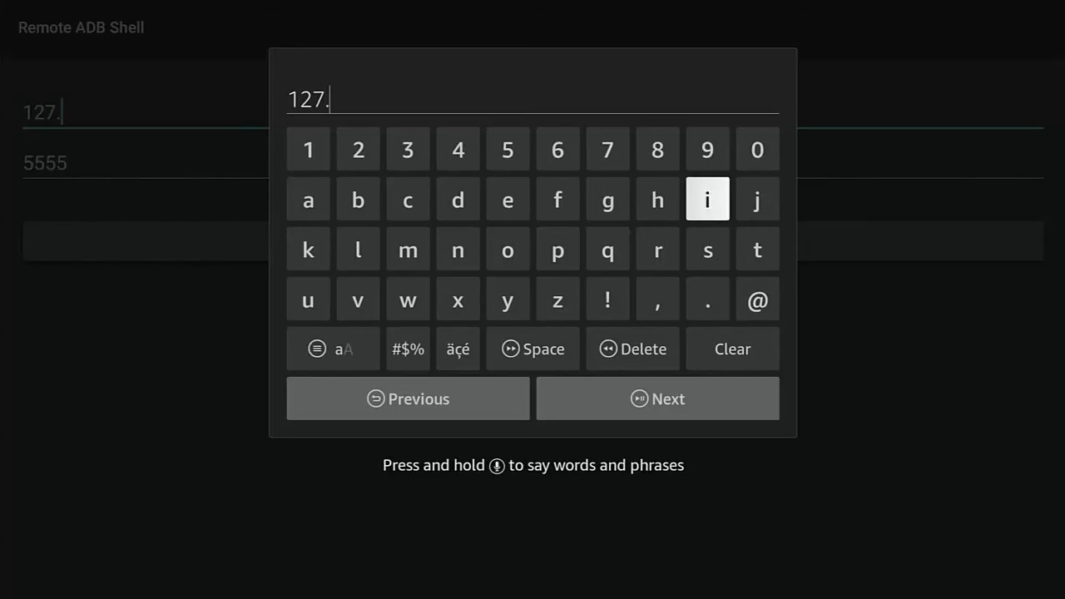
{"action": "left_click", "coordinate": [757, 149]}
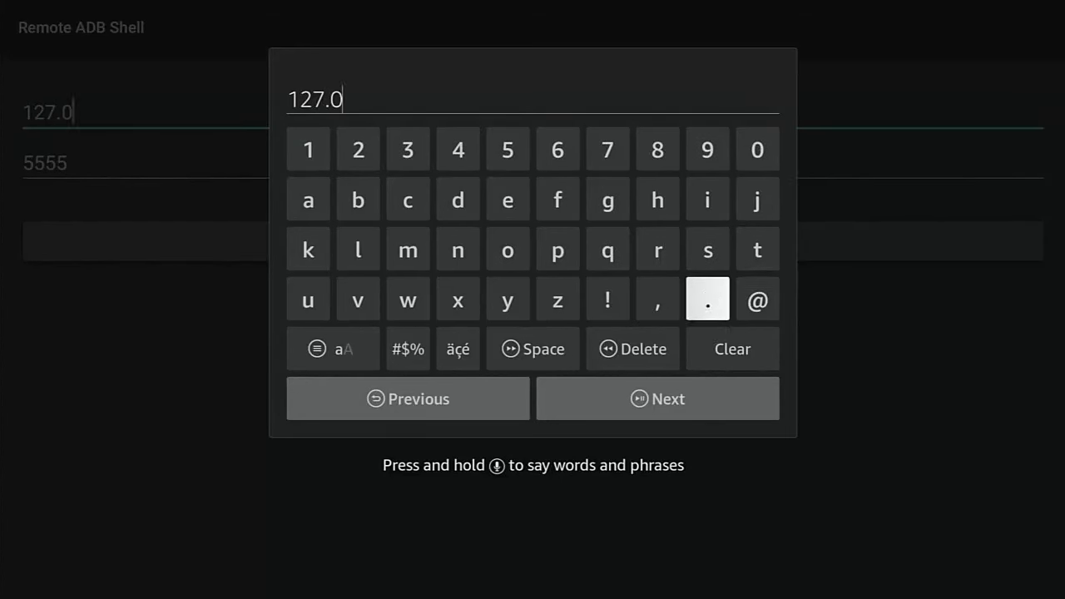
{"action": "left_click", "coordinate": [706, 299]}
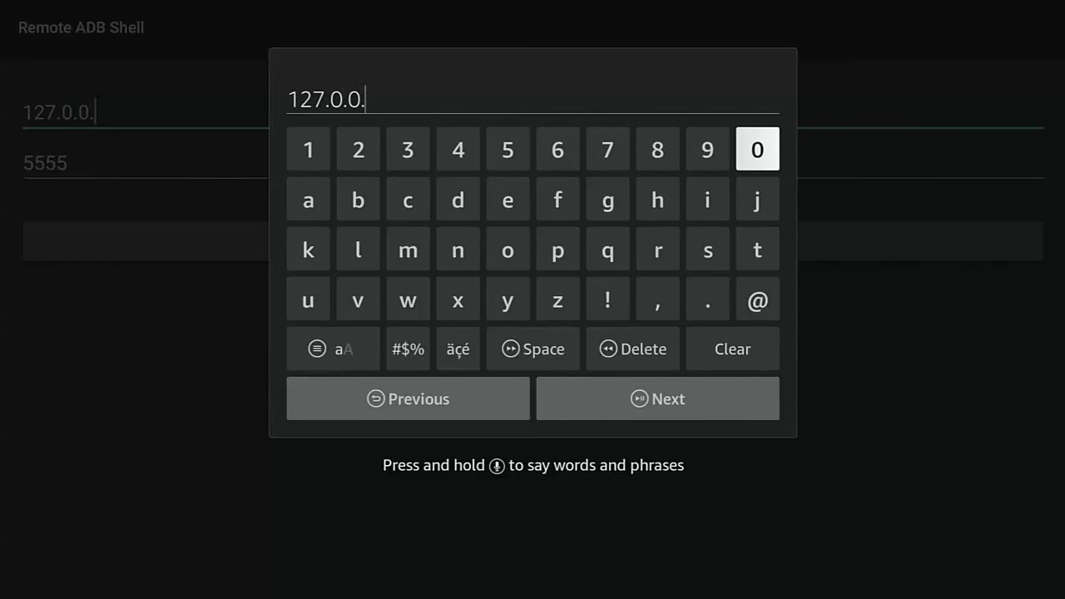
{"action": "left_click", "coordinate": [308, 148]}
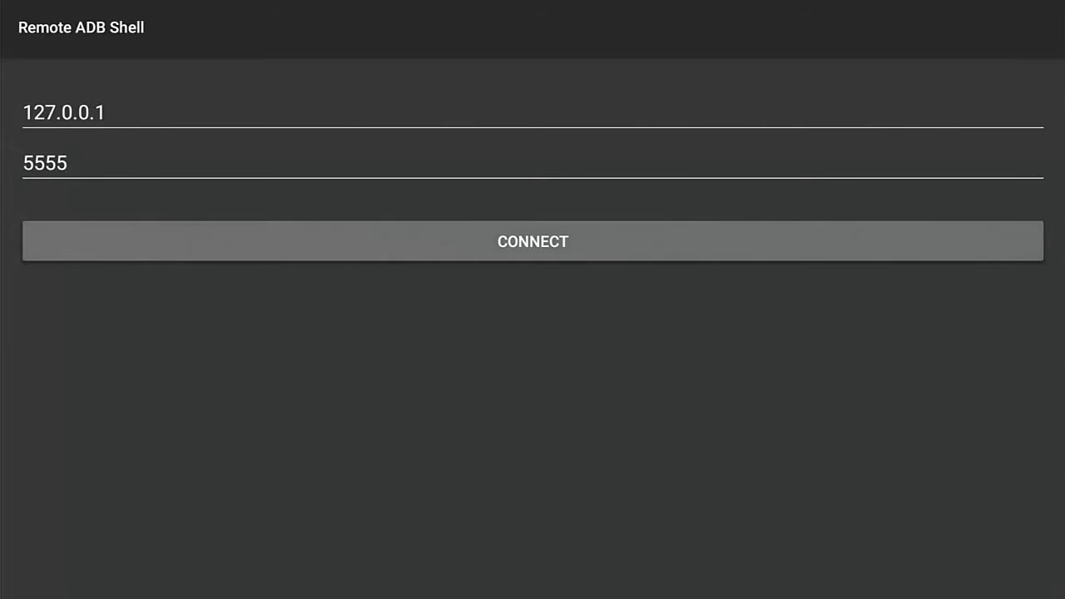
{"action": "left_click", "coordinate": [533, 241]}
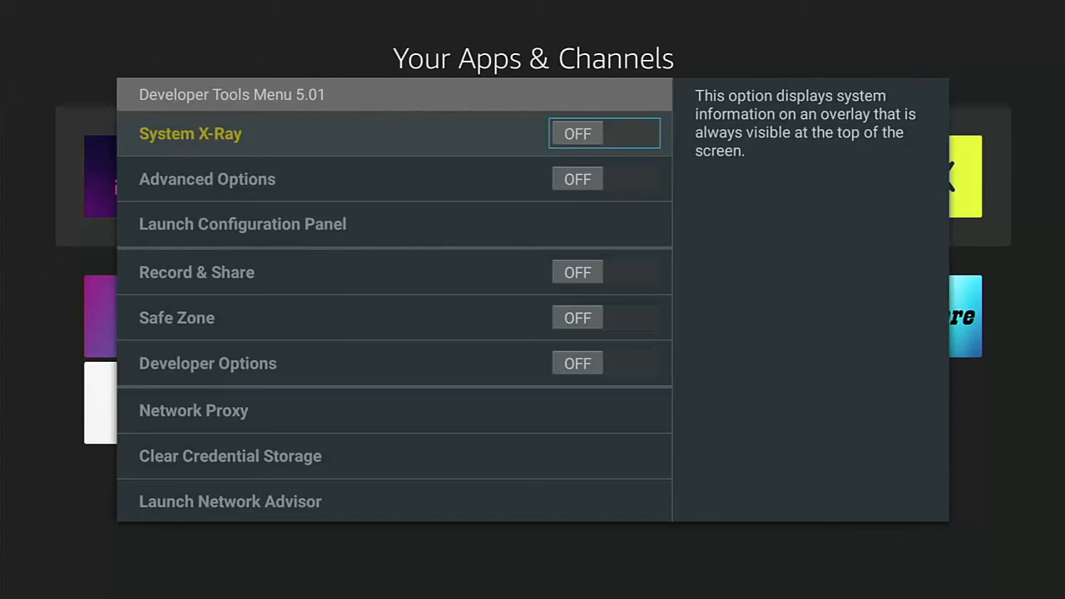
- Toggle System X-Ray ON in the Developer Tools Menu
{"action": "left_click", "coordinate": [603, 133]}
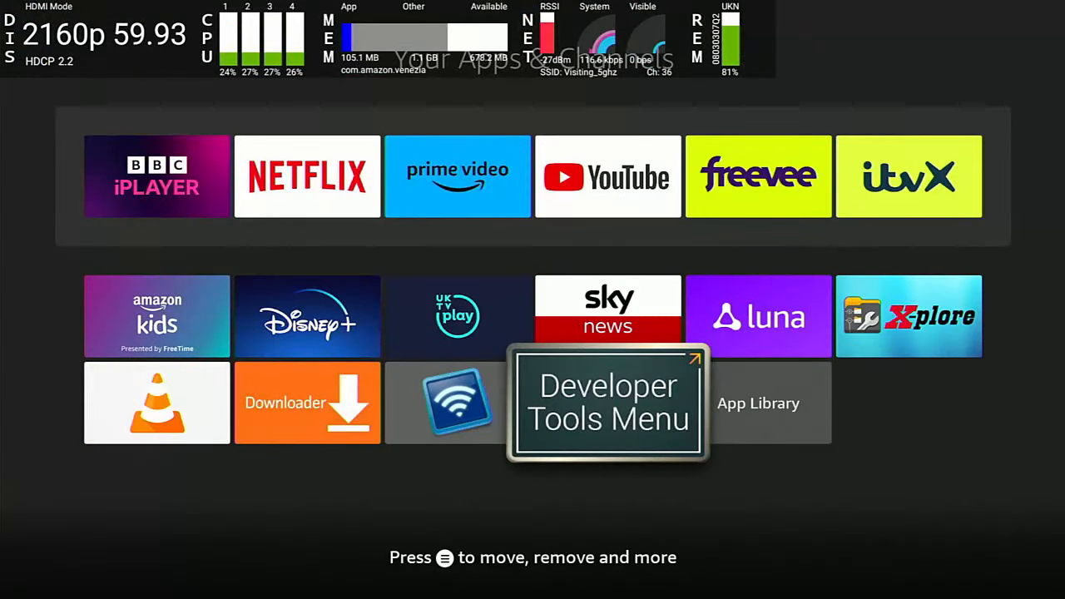
- Reopen the Developer Tools Menu, switch System X-Ray off, and close the overlay
{"action": "left_click", "coordinate": [607, 403]}
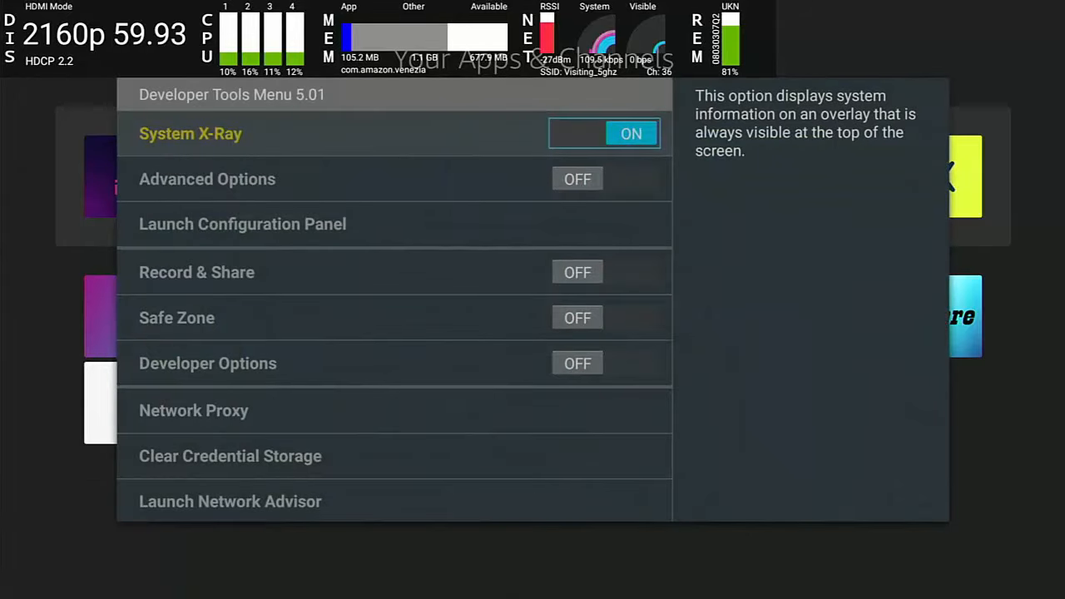
{"action": "left_click", "coordinate": [603, 133]}
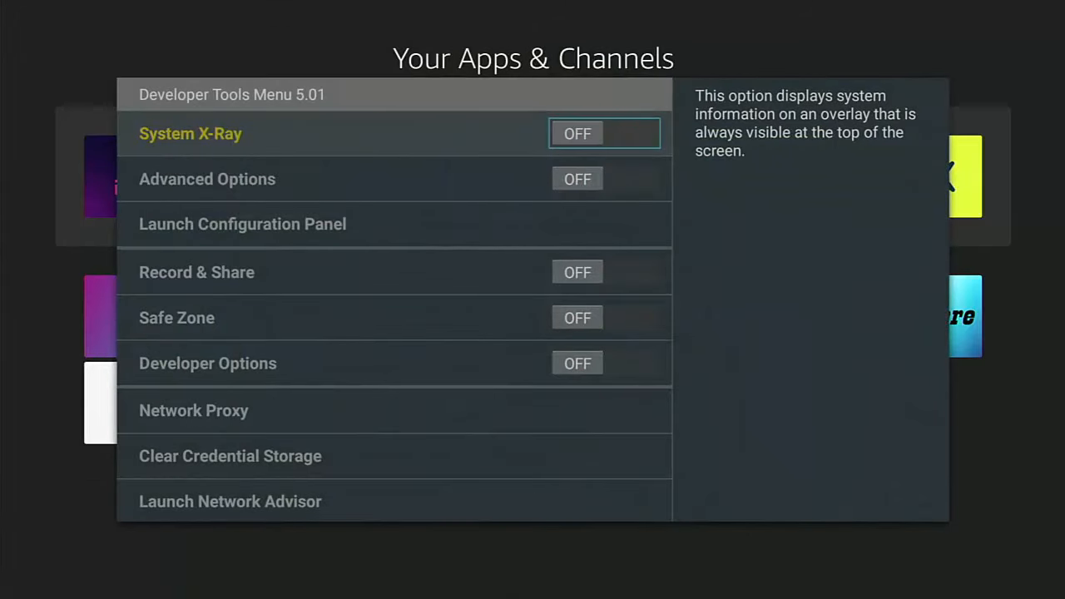
{"action": "key", "text": "Back"}
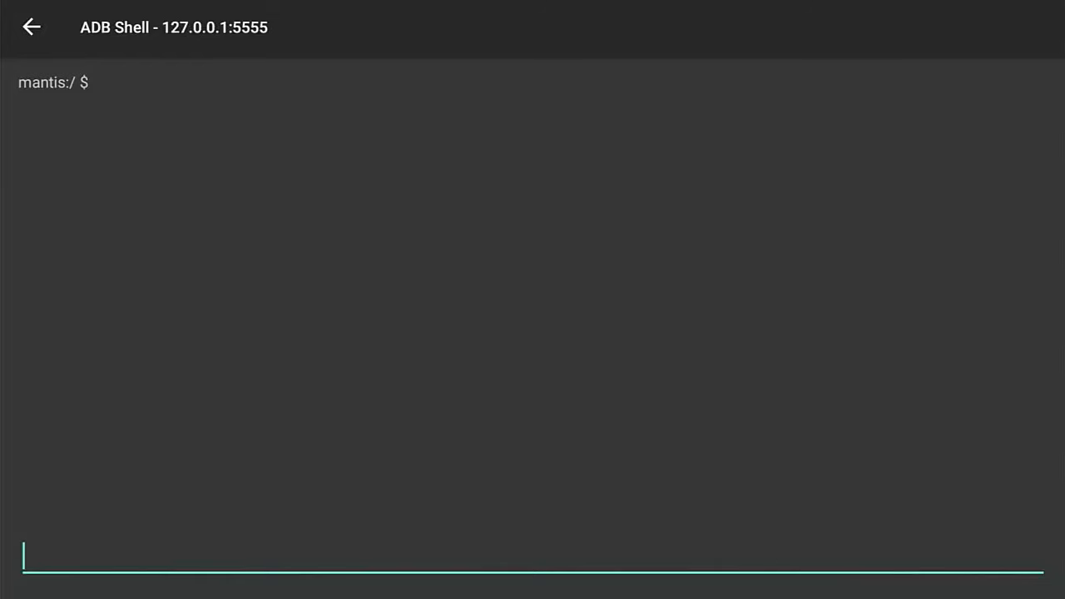
- Enter 'cmd appops set --u' in the shell command field using the on-screen keyboard
{"action": "left_click", "coordinate": [533, 555]}
{"action": "type", "text": "cmd"}
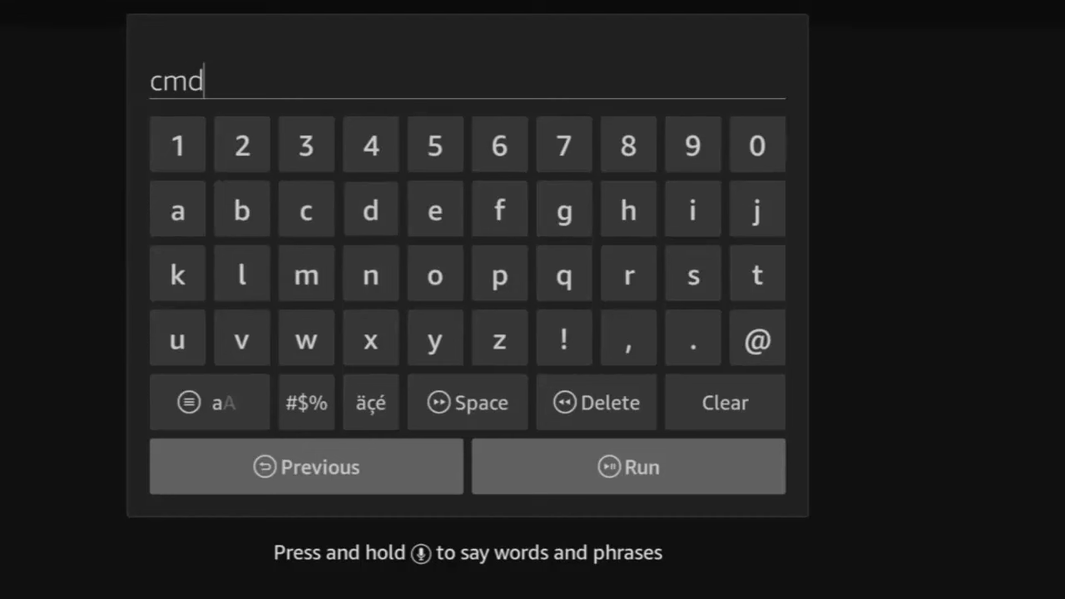
{"action": "left_click", "coordinate": [370, 209]}
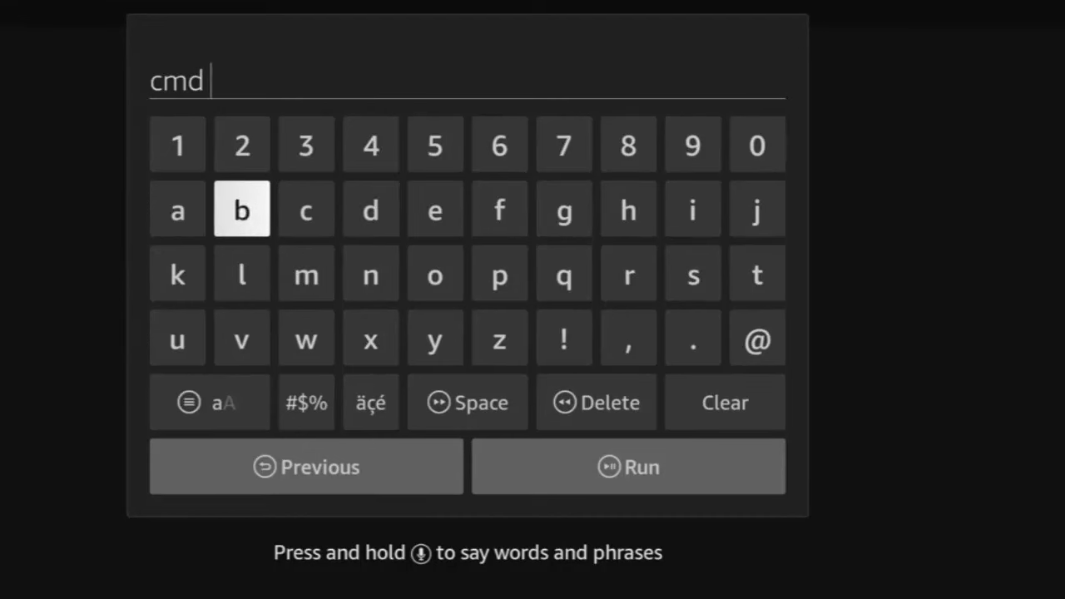
{"action": "left_click", "coordinate": [177, 209]}
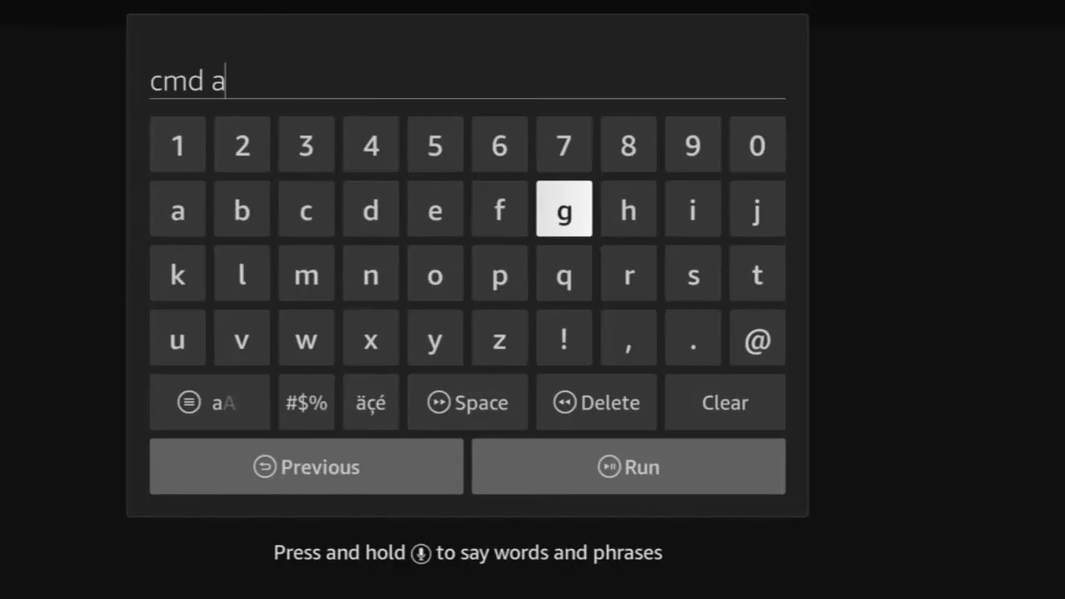
{"action": "left_click", "coordinate": [435, 273]}
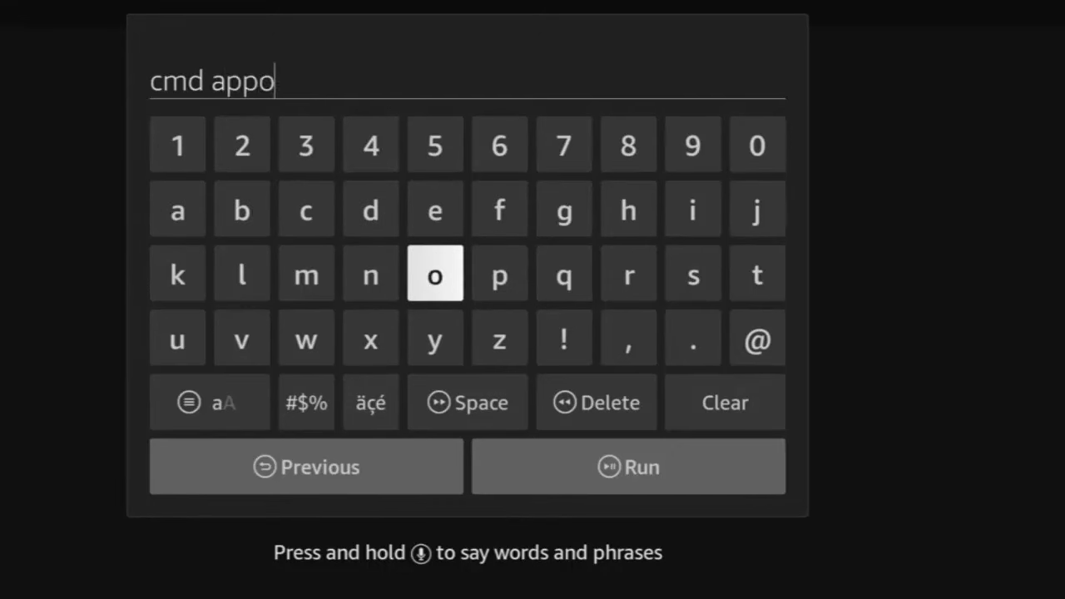
{"action": "left_click", "coordinate": [692, 274]}
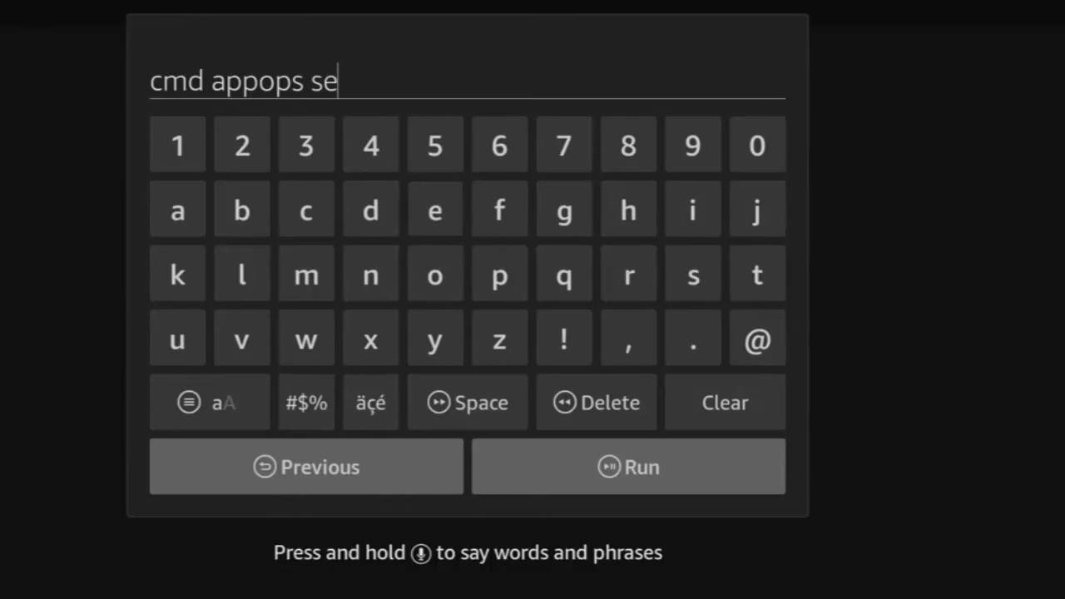
{"action": "left_click", "coordinate": [756, 273]}
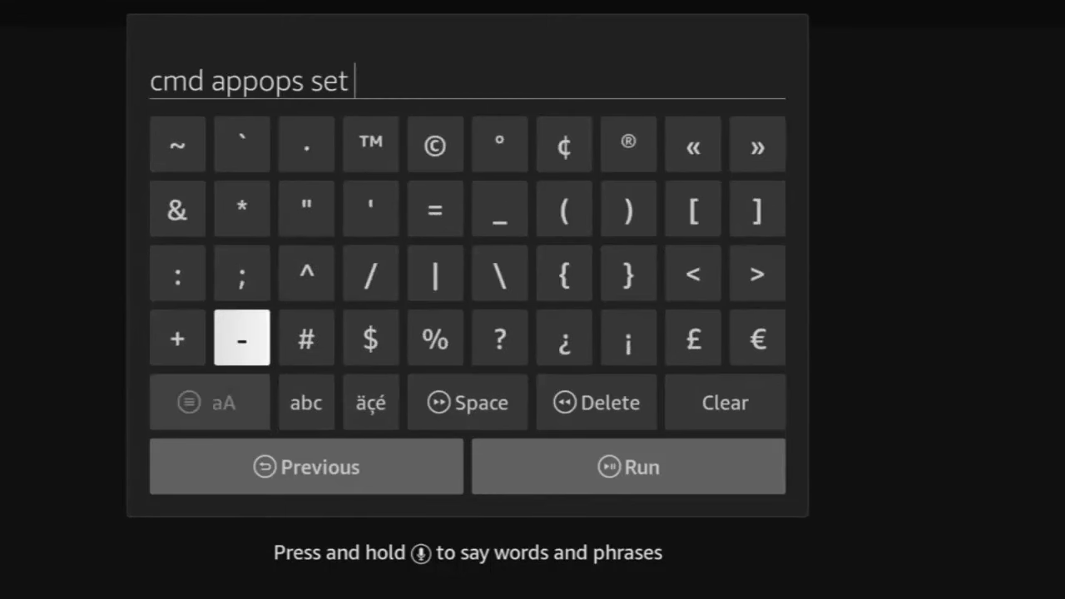
{"action": "left_click", "coordinate": [241, 337]}
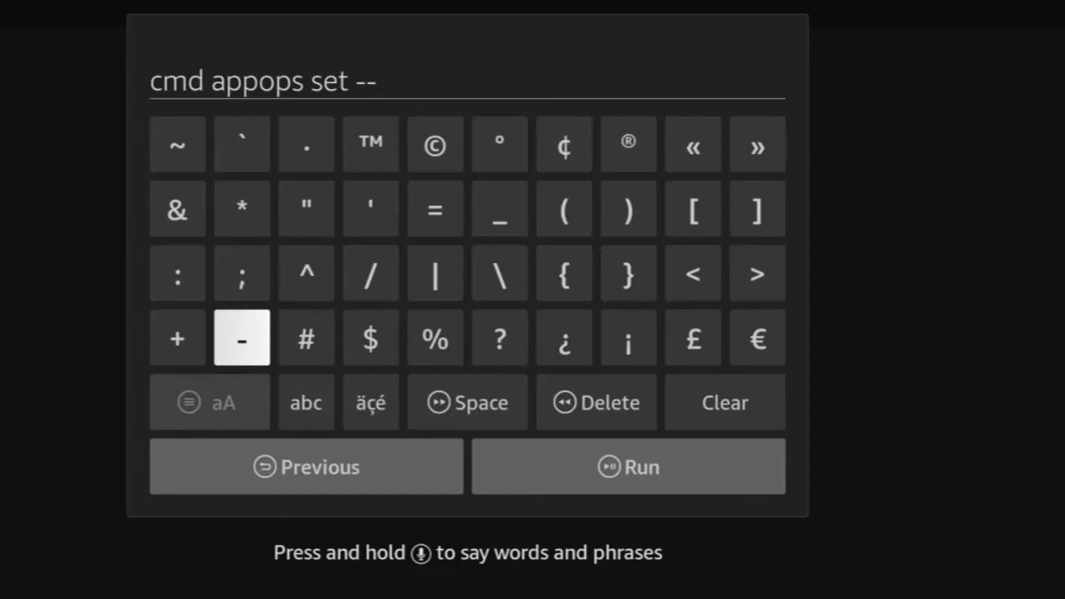
{"action": "left_click", "coordinate": [371, 401]}
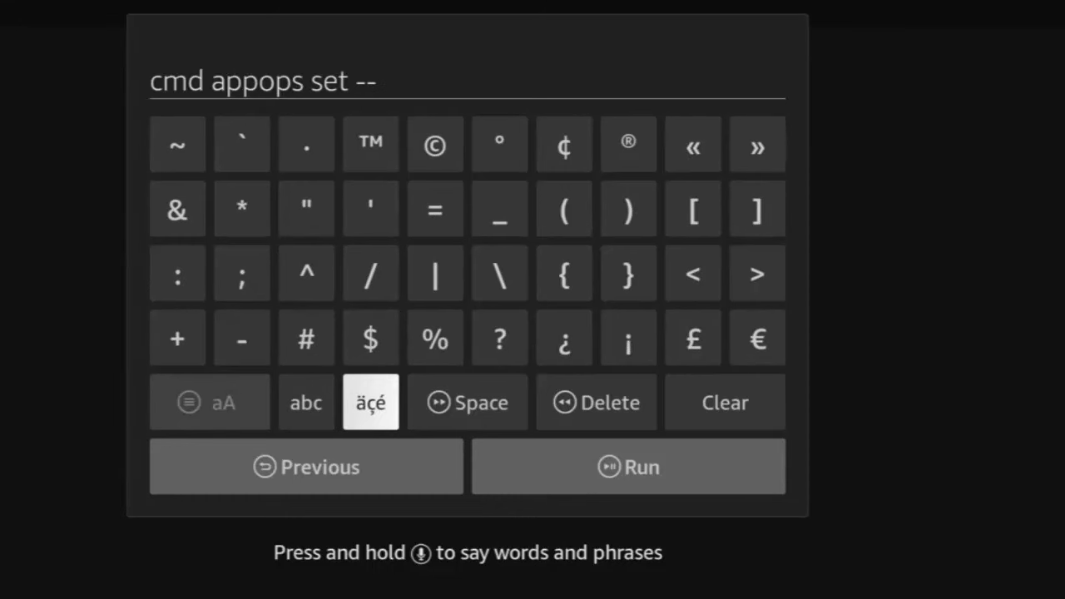
{"action": "left_click", "coordinate": [305, 402]}
{"action": "type", "text": "u"}
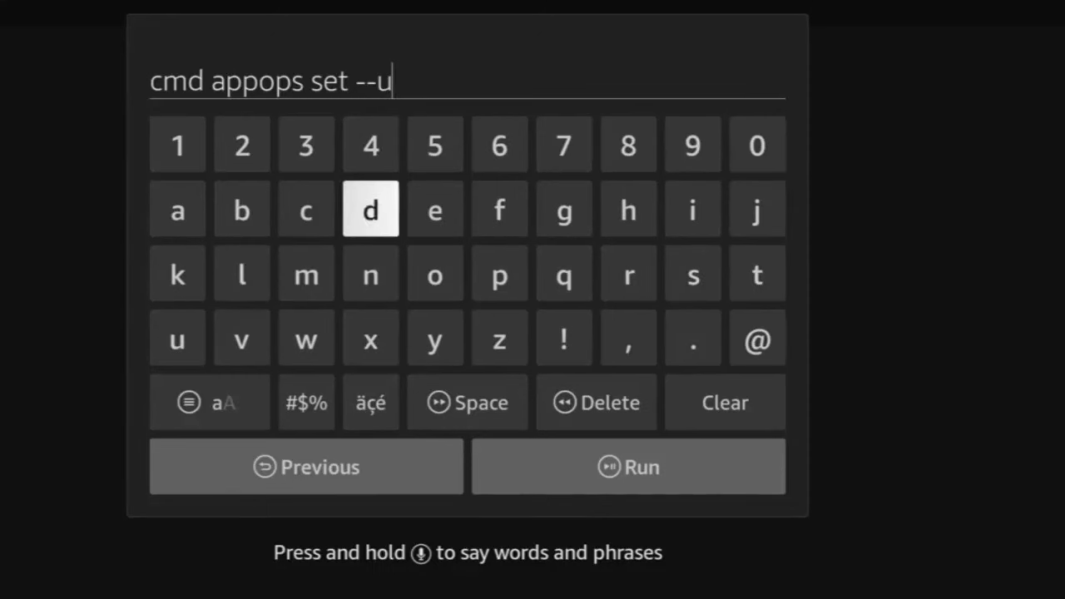
{"action": "left_click", "coordinate": [499, 209]}
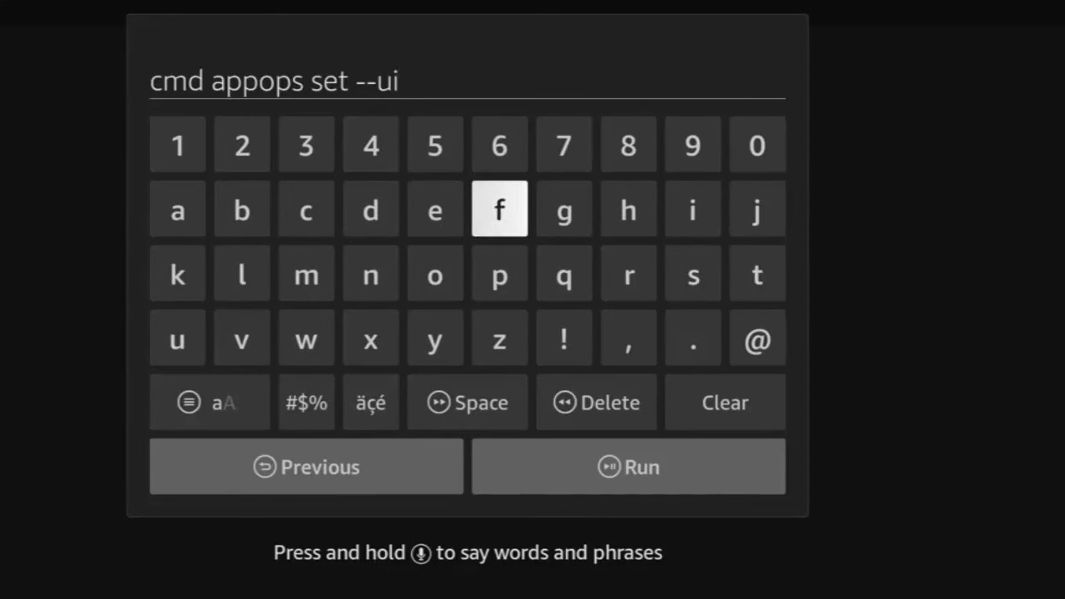
- Finish the uid option and enter the package name com.lonelycatgames.Xplore
{"action": "left_click", "coordinate": [371, 209]}
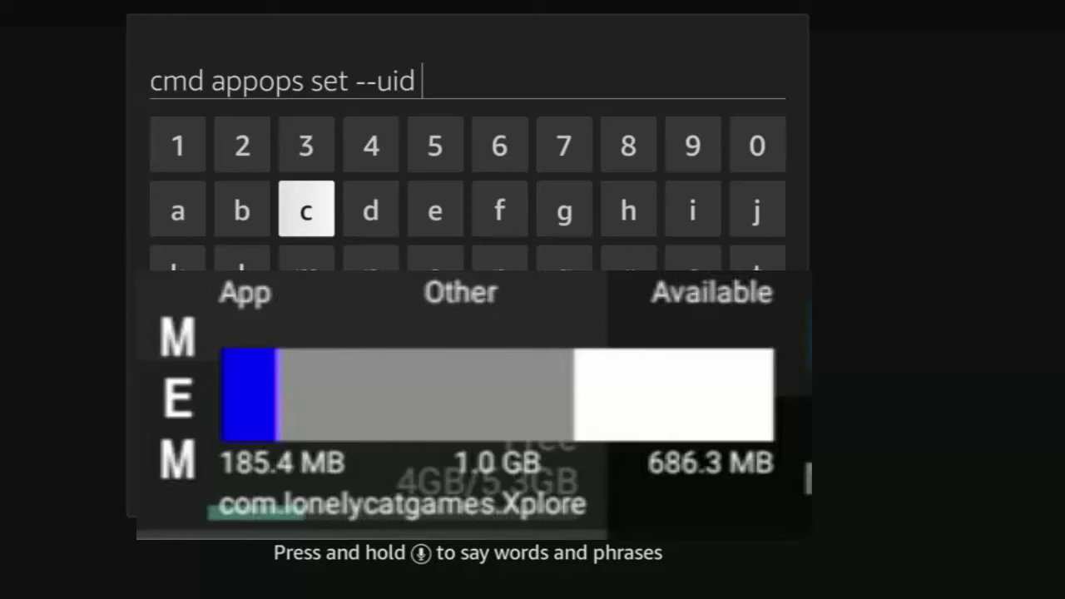
{"action": "left_click", "coordinate": [305, 210]}
{"action": "type", "text": " com.lonelyc"}
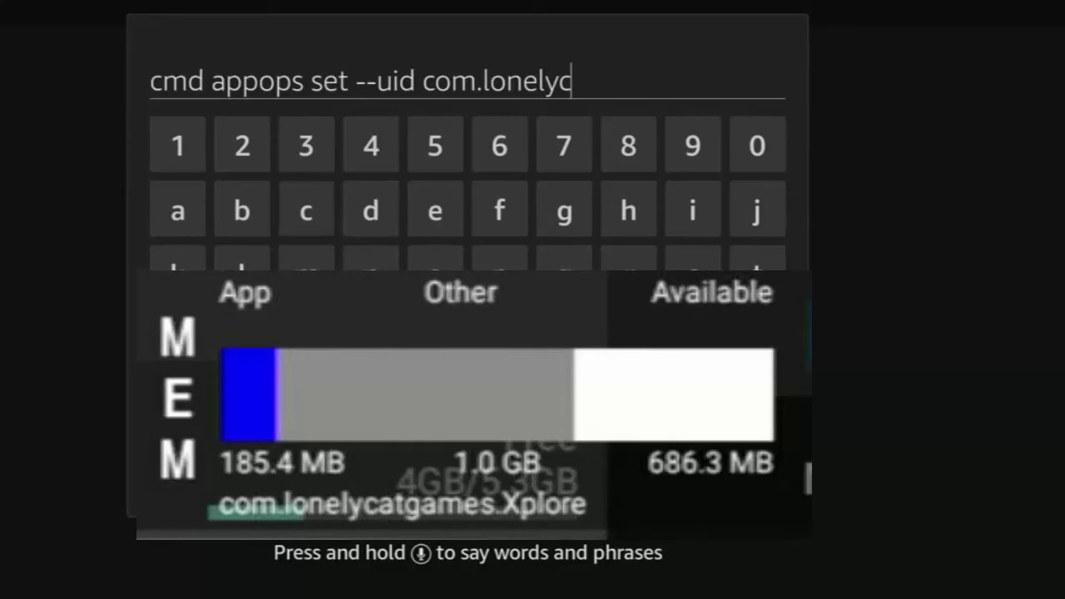
{"action": "type", "text": "atgames.X"}
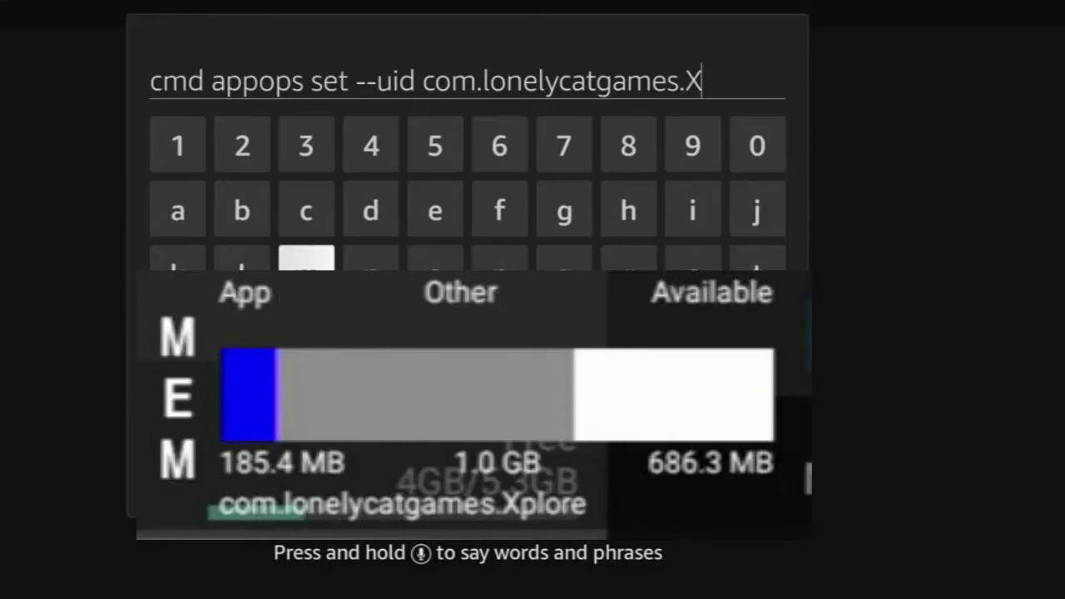
{"action": "type", "text": "plo"}
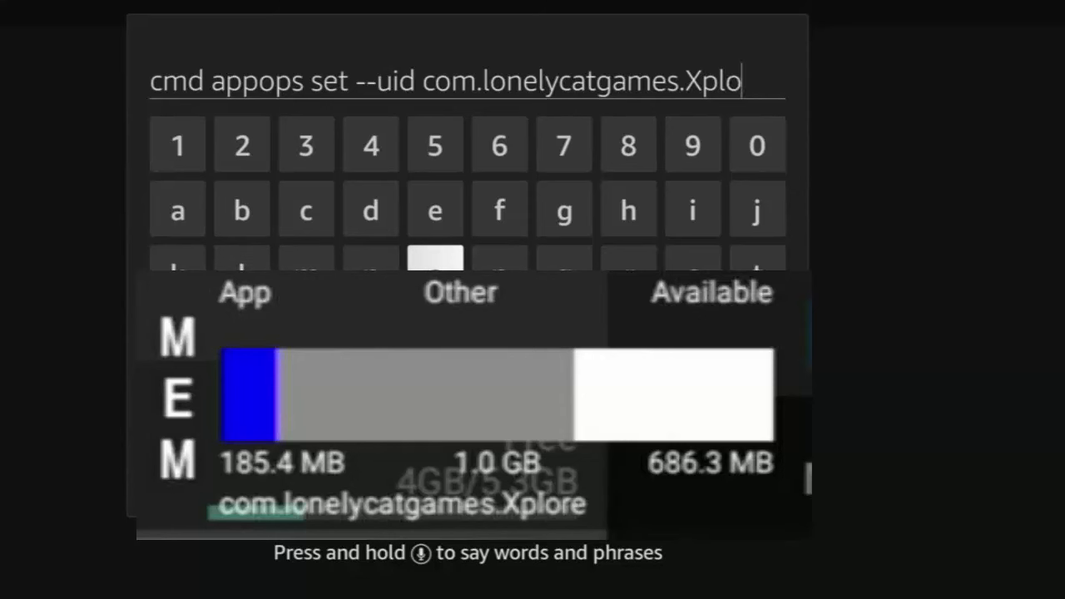
{"action": "left_click", "coordinate": [628, 210]}
{"action": "type", "text": "re"}
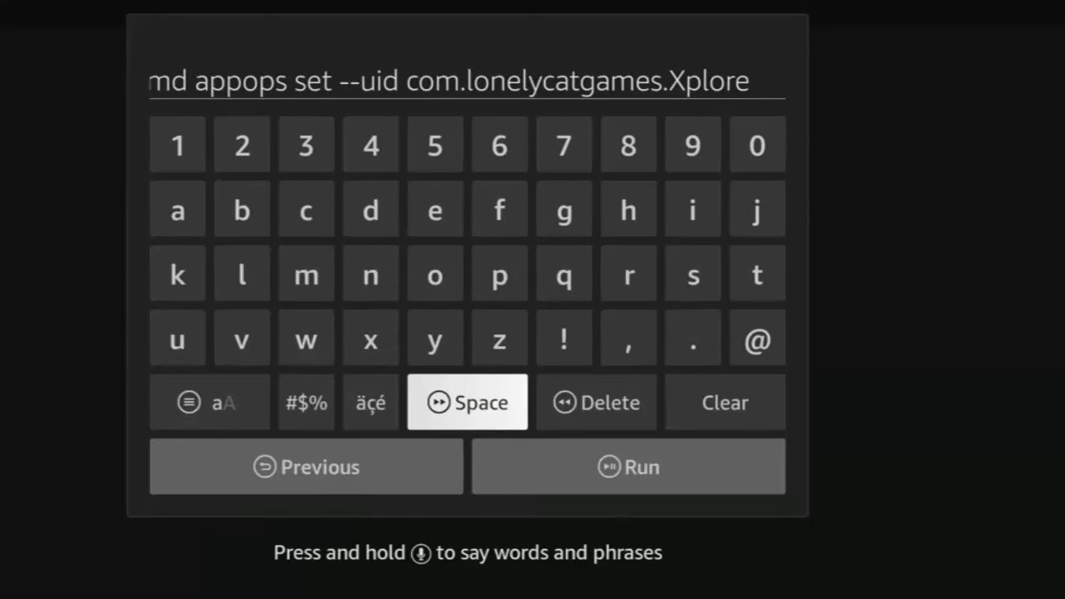
- Append 'MANAGE_EXTERNAL_STORAGE allow' to the command and run it
{"action": "left_click", "coordinate": [305, 337]}
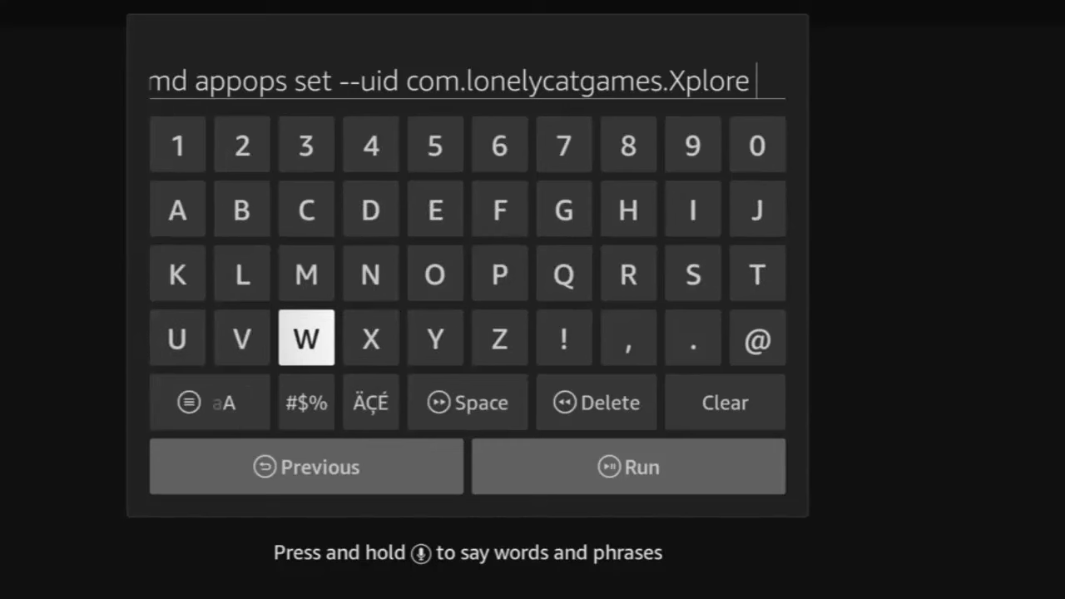
{"action": "left_click", "coordinate": [177, 209]}
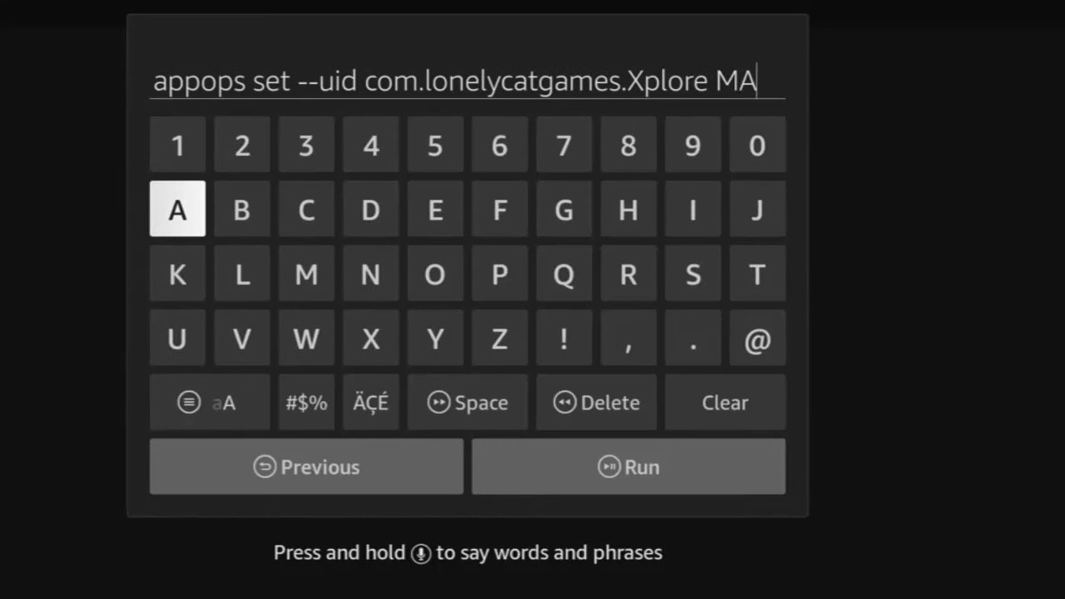
{"action": "left_click", "coordinate": [306, 402]}
{"action": "type", "text": "NAGE_"}
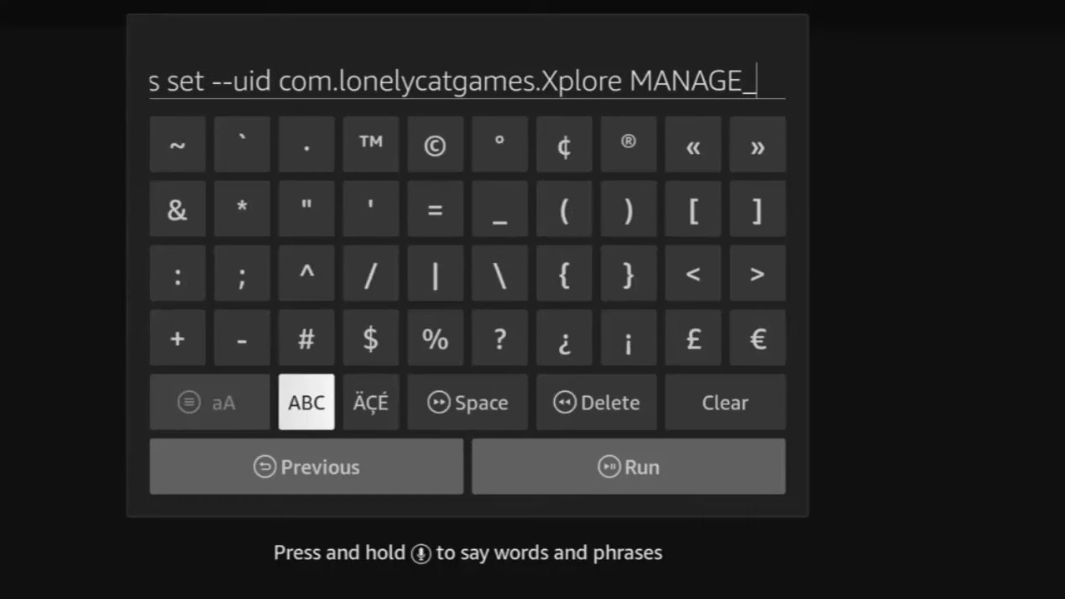
{"action": "left_click", "coordinate": [306, 402]}
{"action": "type", "text": "EXTERNAL"}
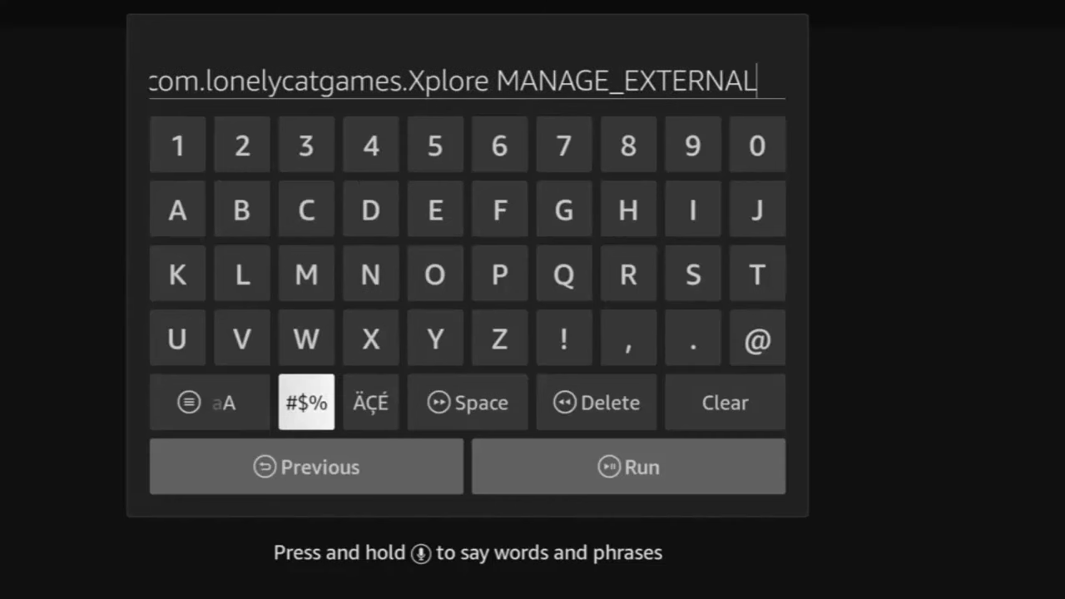
{"action": "left_click", "coordinate": [306, 402]}
{"action": "type", "text": "_STORAGE"}
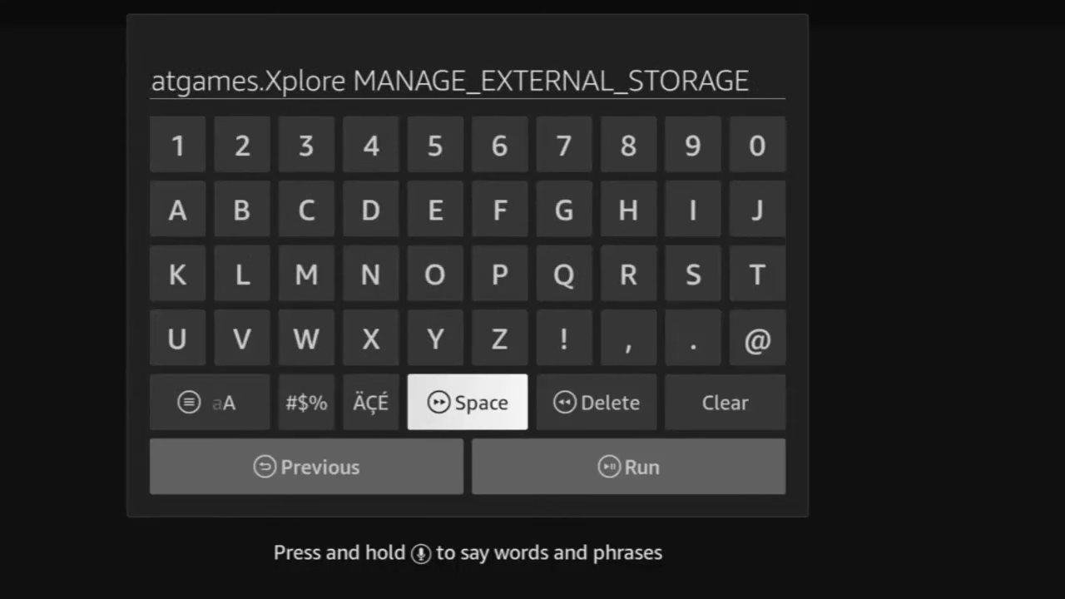
{"action": "left_click", "coordinate": [209, 401]}
{"action": "type", "text": " all"}
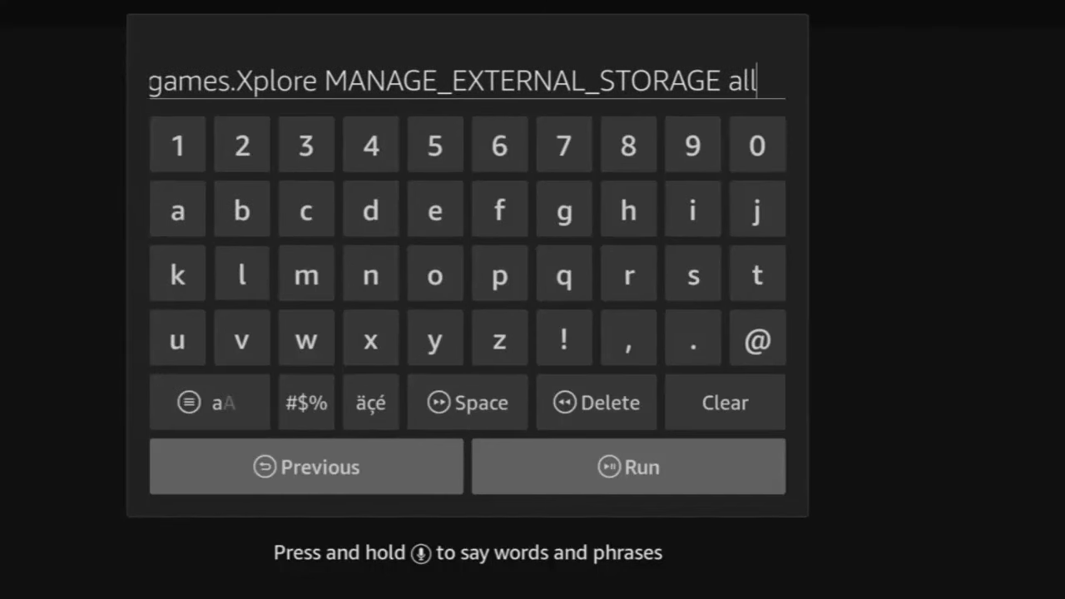
{"action": "left_click", "coordinate": [305, 337]}
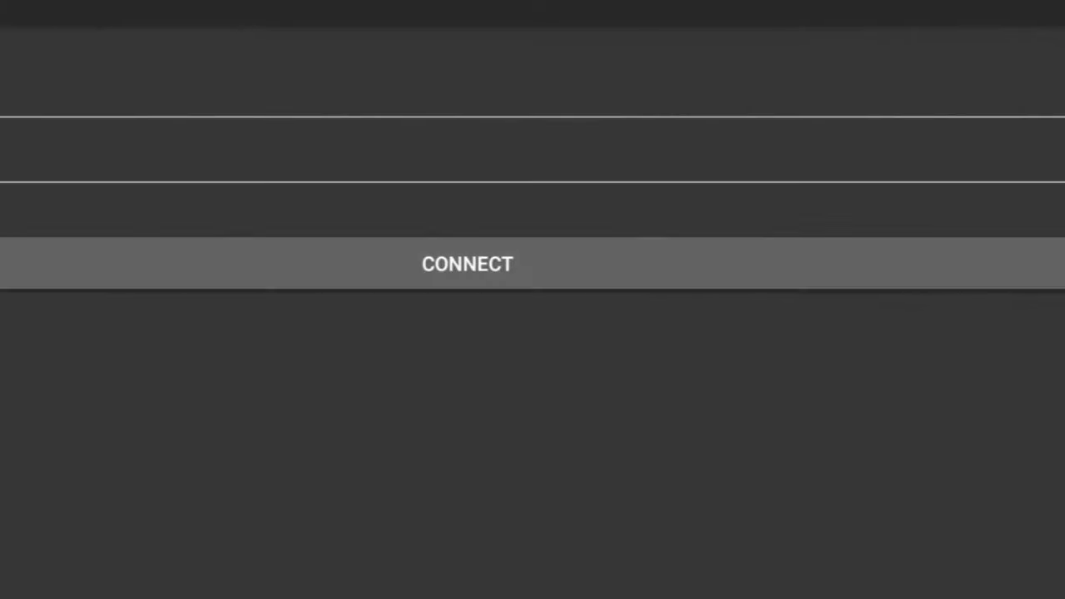
- Exit Remote ADB Shell to the Fire TV home screen
{"action": "left_click", "coordinate": [466, 264]}
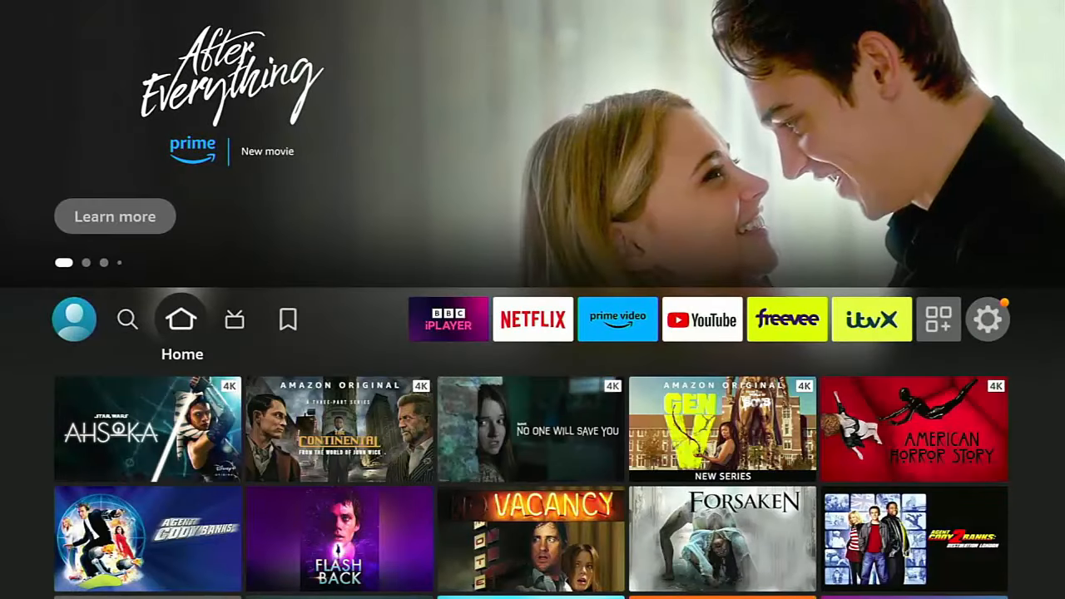